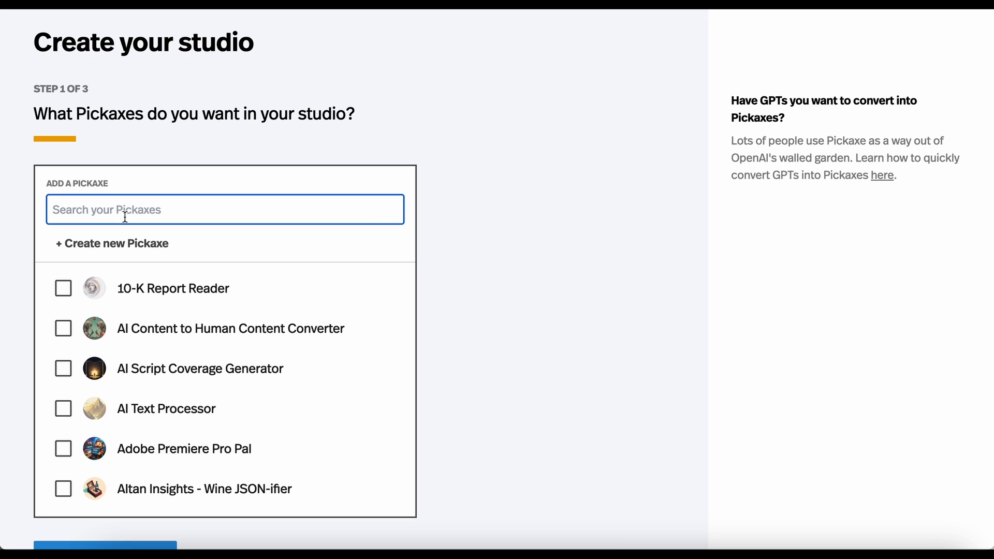
mouse_move(445, 207)
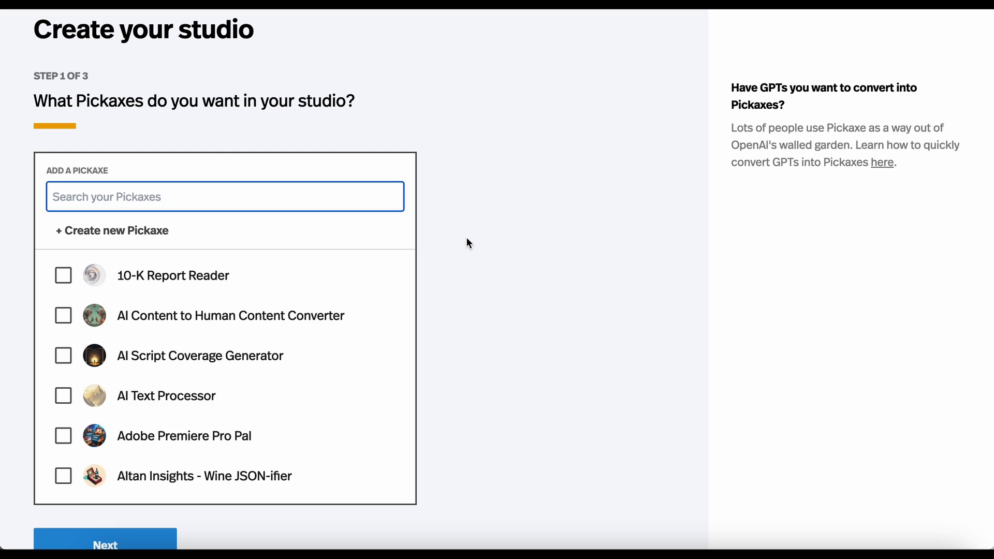
Search 'da vinci' and select the Da Vinci Resolve 17 Guide Bot.
type("da vinci")
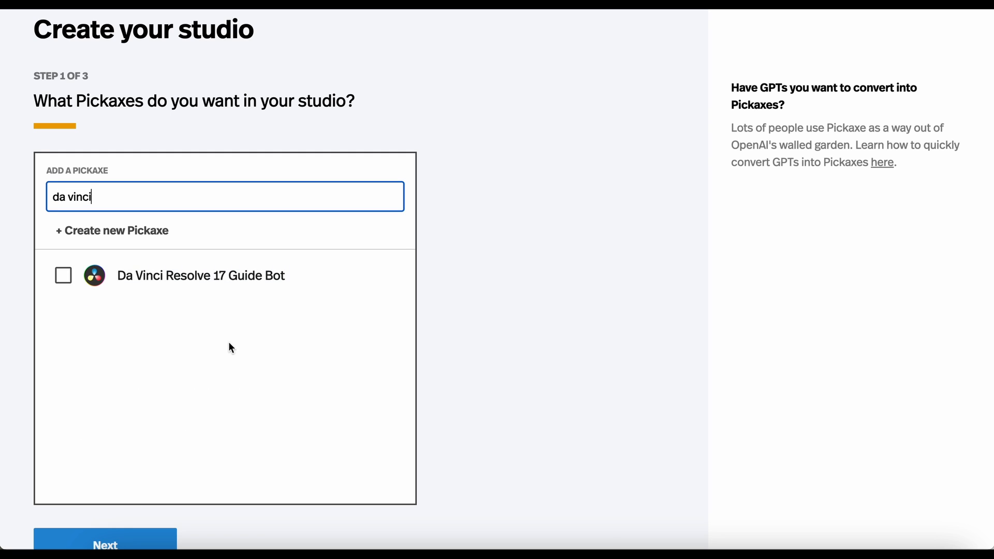
mouse_move(59, 286)
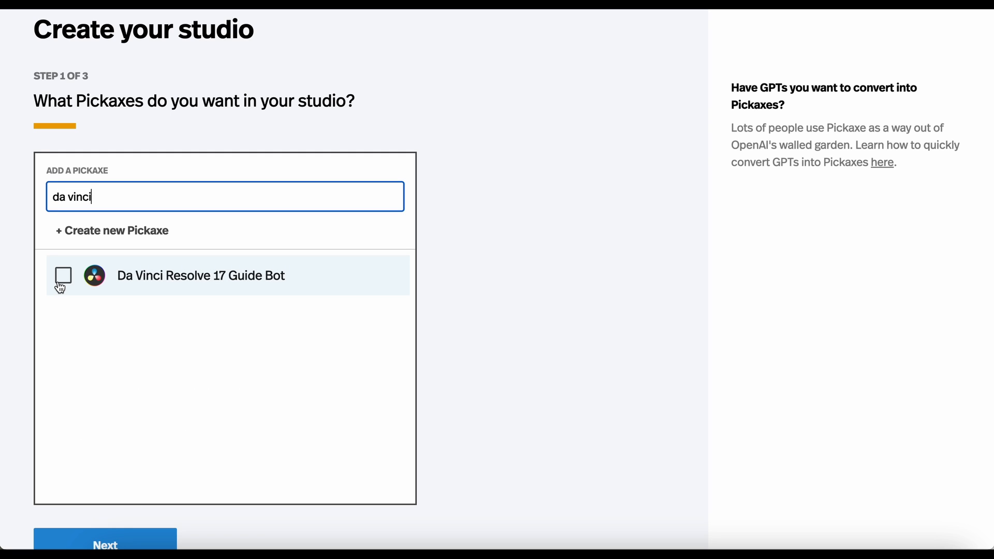
left_click(64, 276)
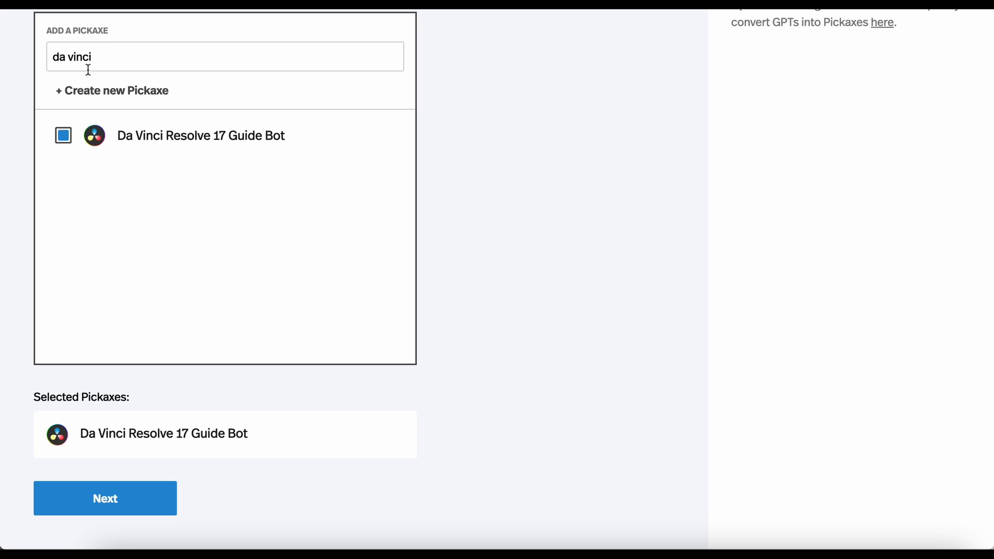
Search 'adobe' and select Adobe Premiere Pro Pal, then Script Notes Advisor.
type("adobe")
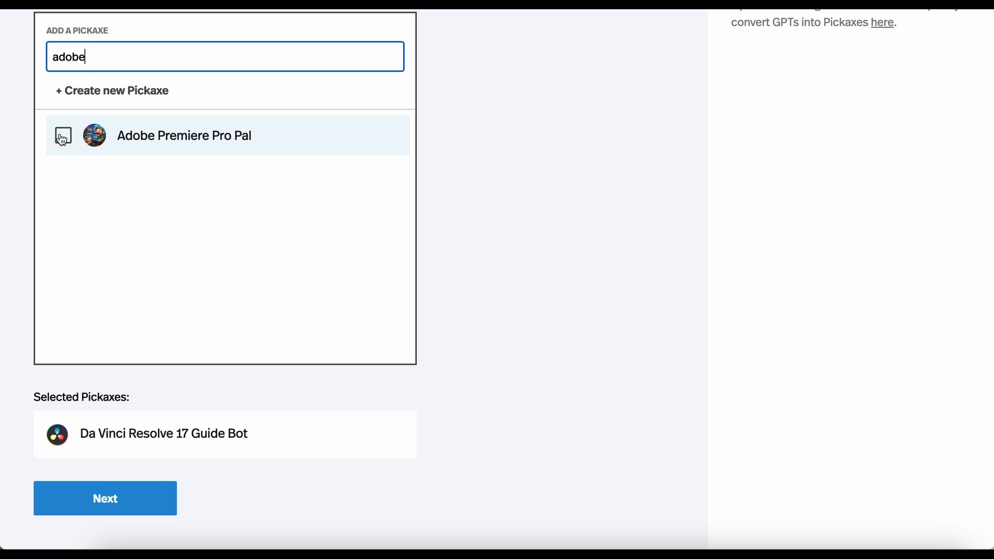
left_click(62, 135)
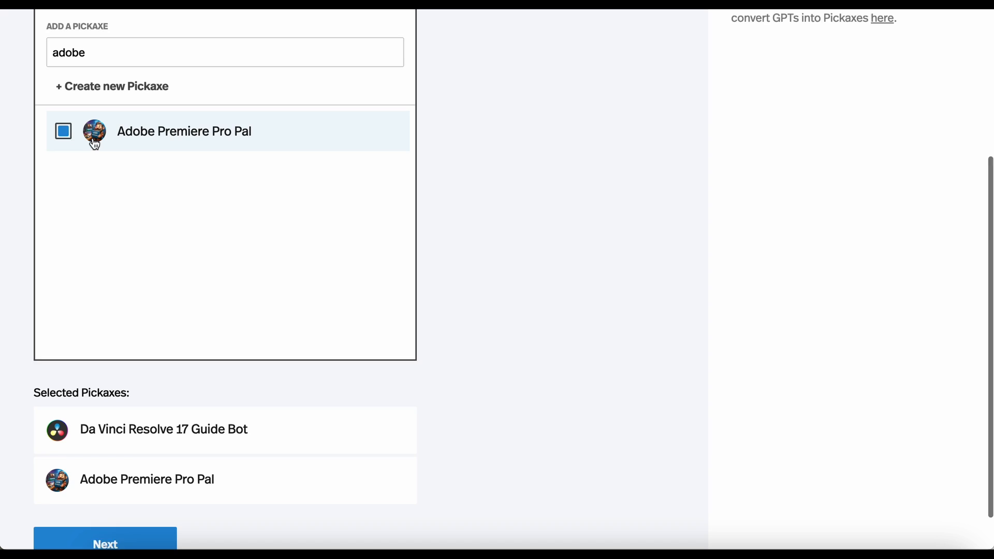
scroll("down", 3)
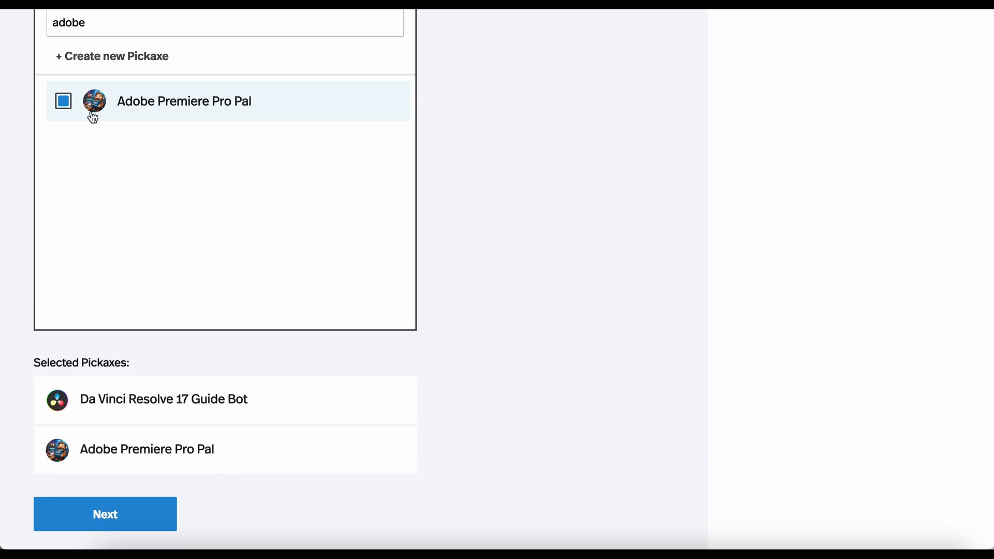
mouse_move(114, 167)
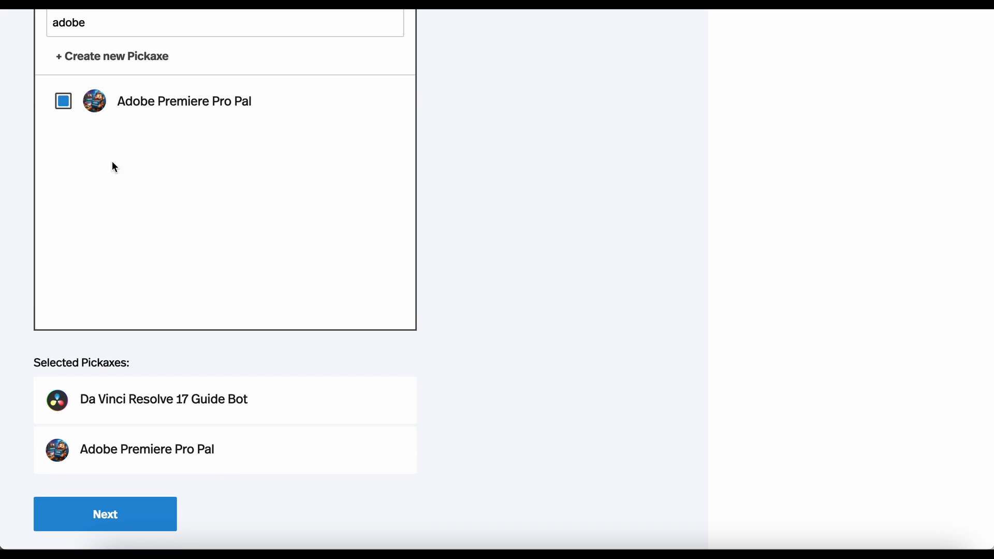
scroll("up", 3)
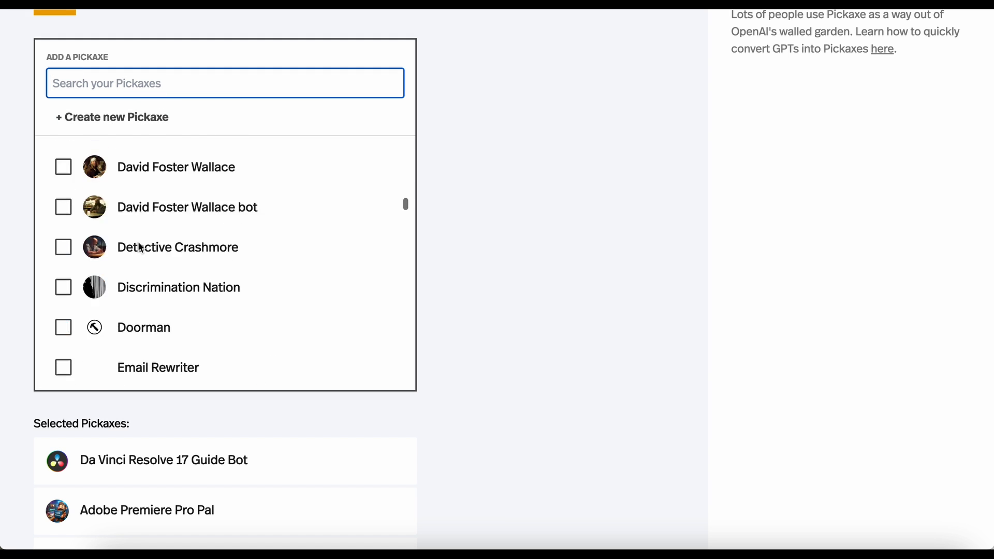
scroll("up", 3)
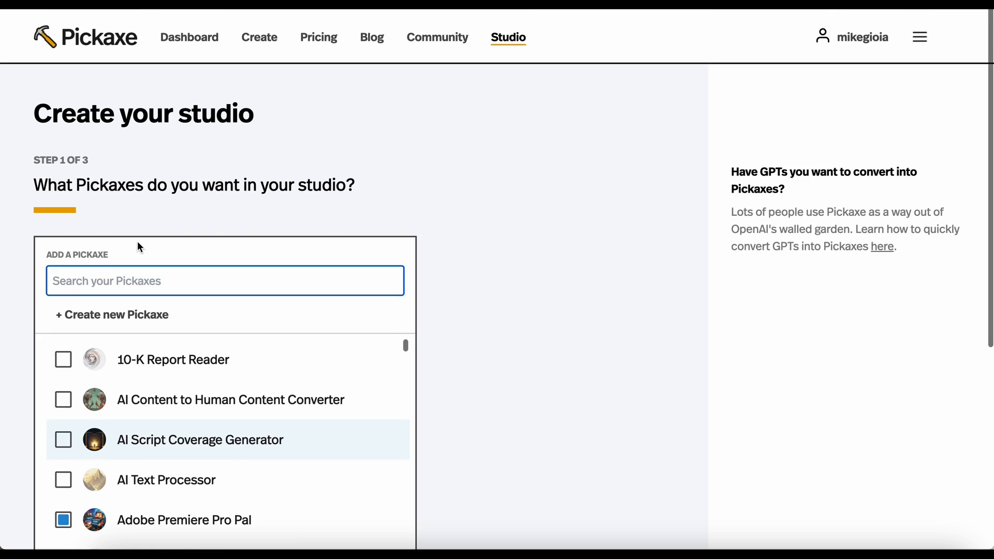
scroll("down", 3)
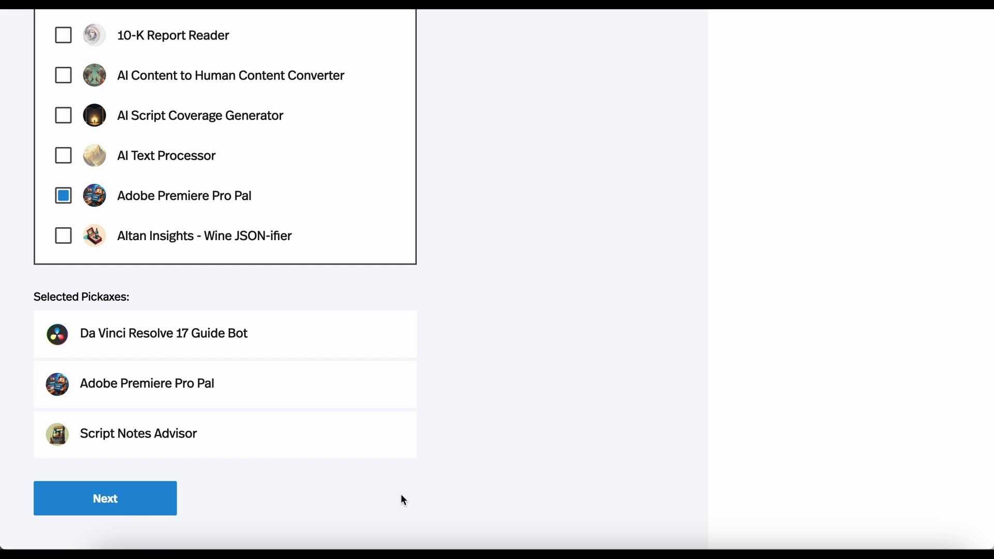
Proceed and name the studio 'Magic Video Editing Genie'.
left_click(105, 498)
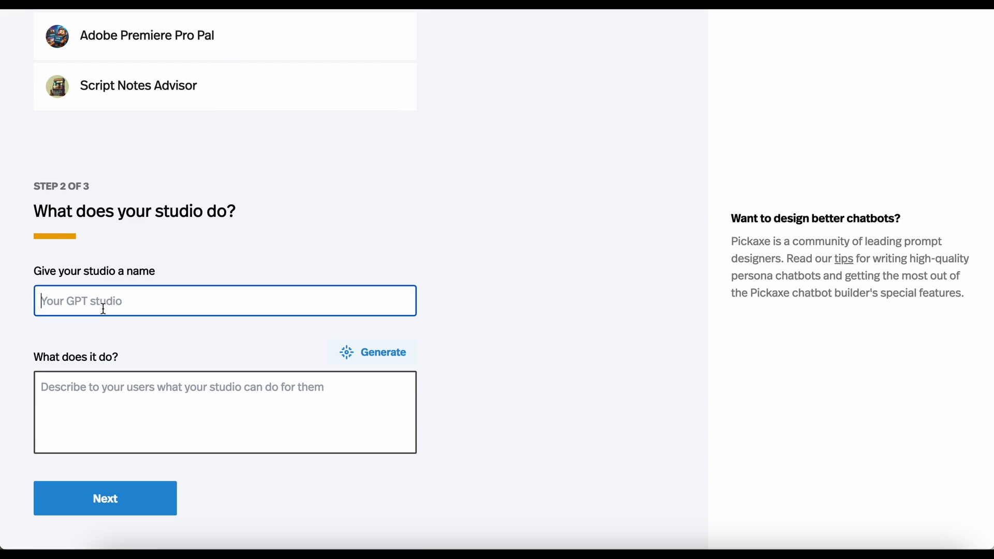
type("Vi")
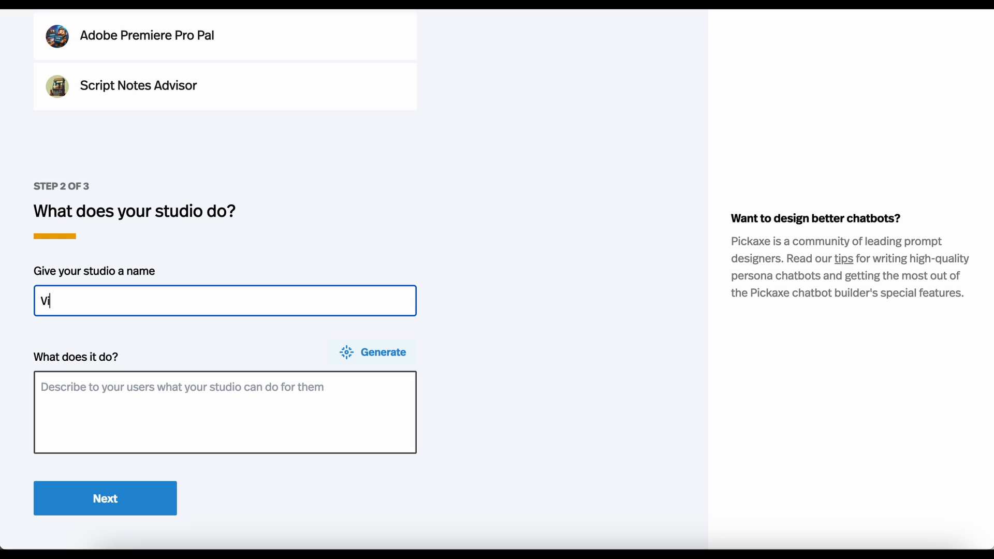
type("Magic")
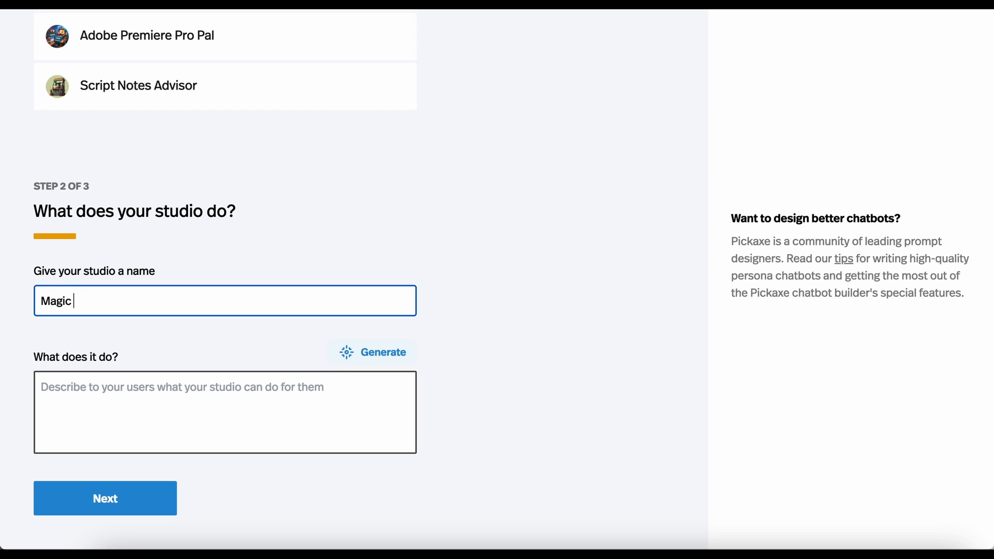
type("Video Editing Genie")
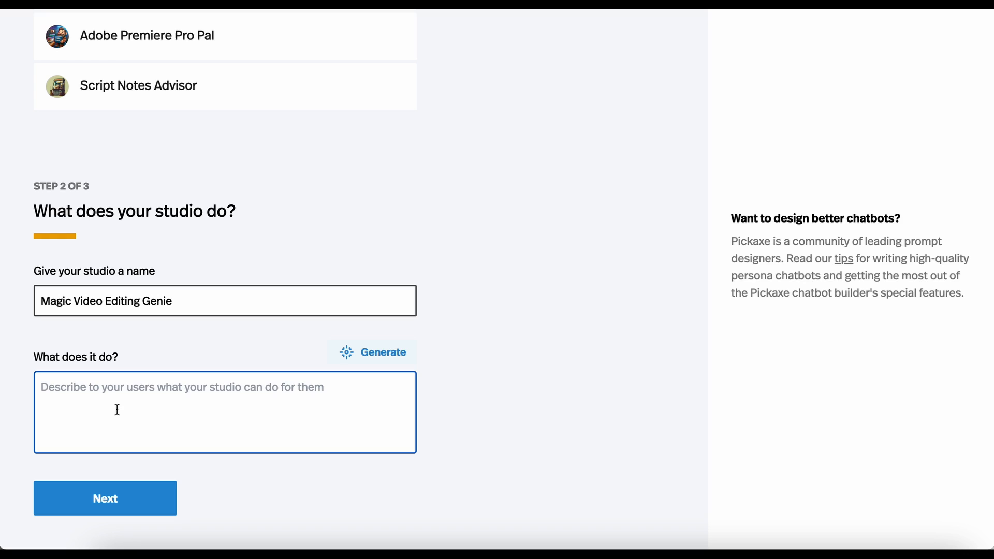
Describe it: 'A suite of tools to help with video editing and video production. Made by Mike!'.
type("A suite of tools to")
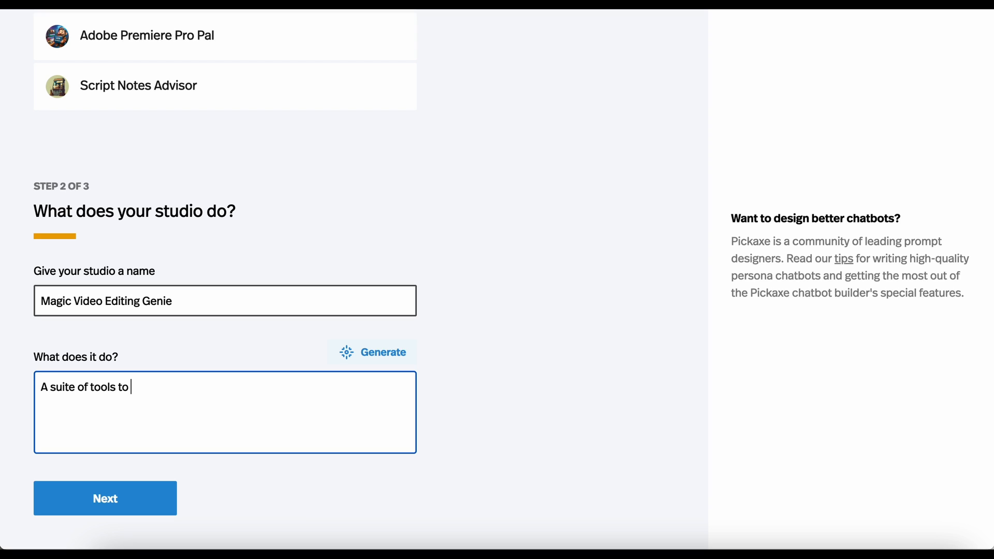
type("help with video editing a")
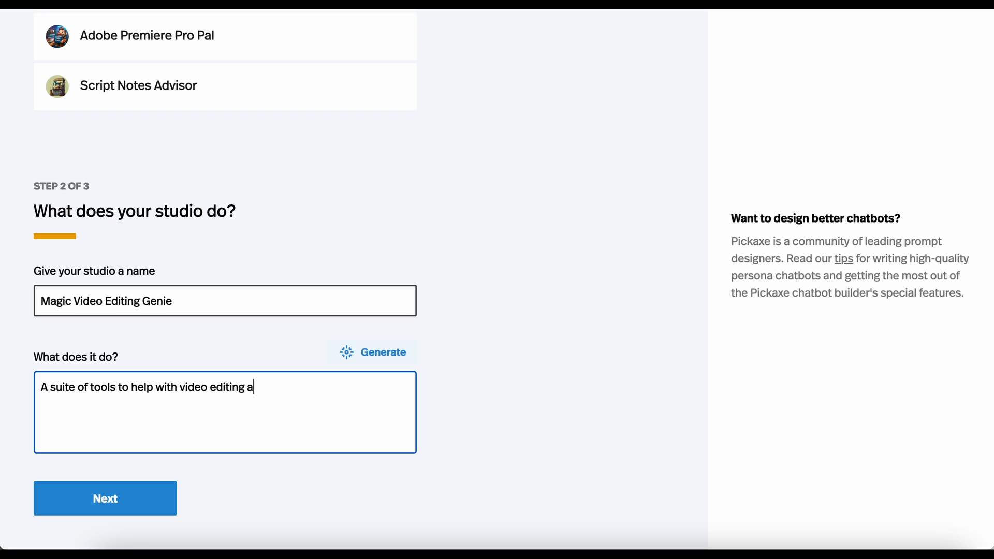
type("nd video production.")
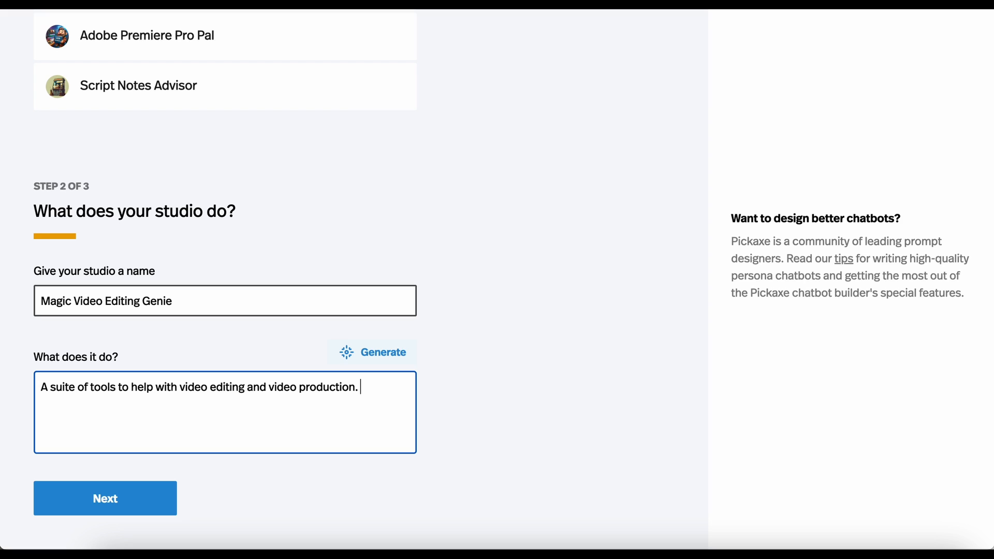
type("Made by")
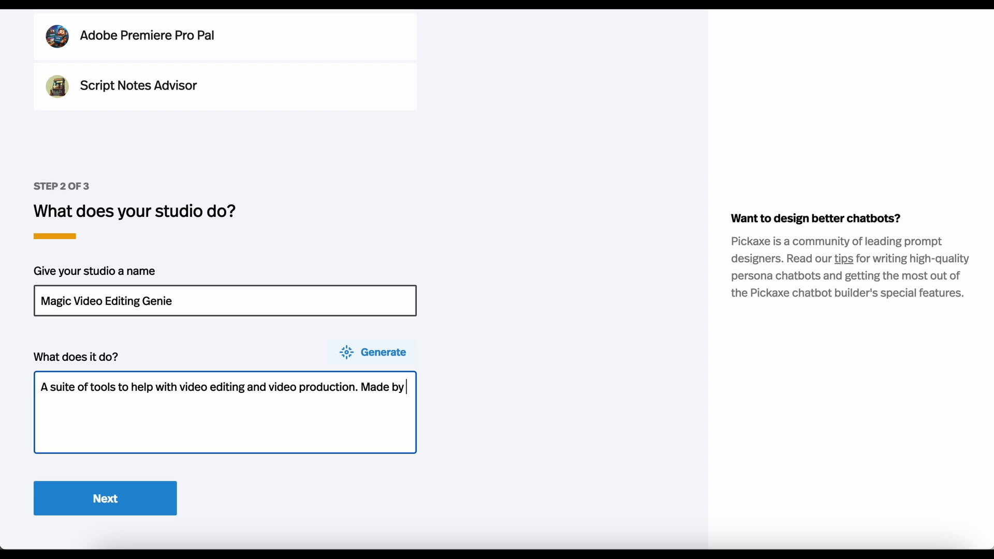
type("Mike!")
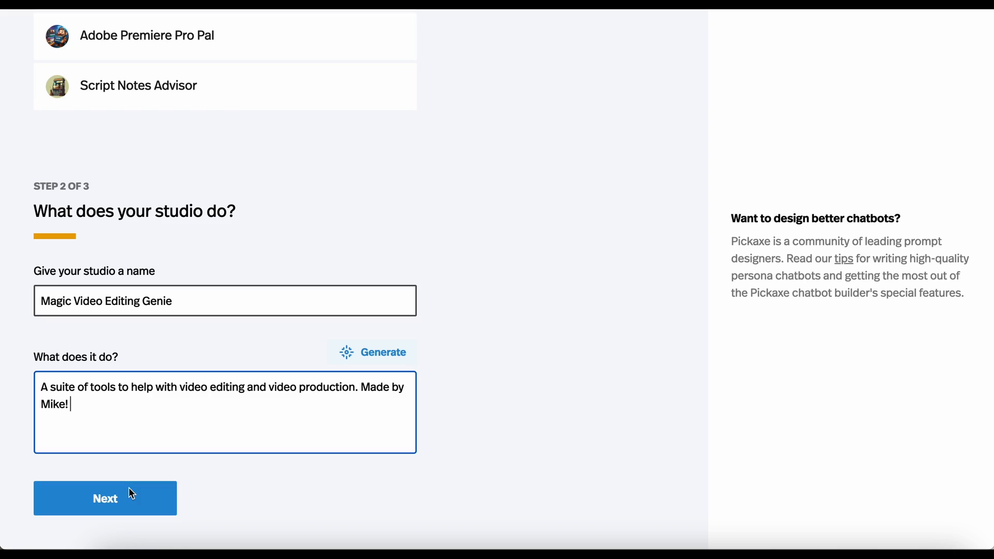
Set the studio to Public and review the free guest and member tier cards.
left_click(105, 498)
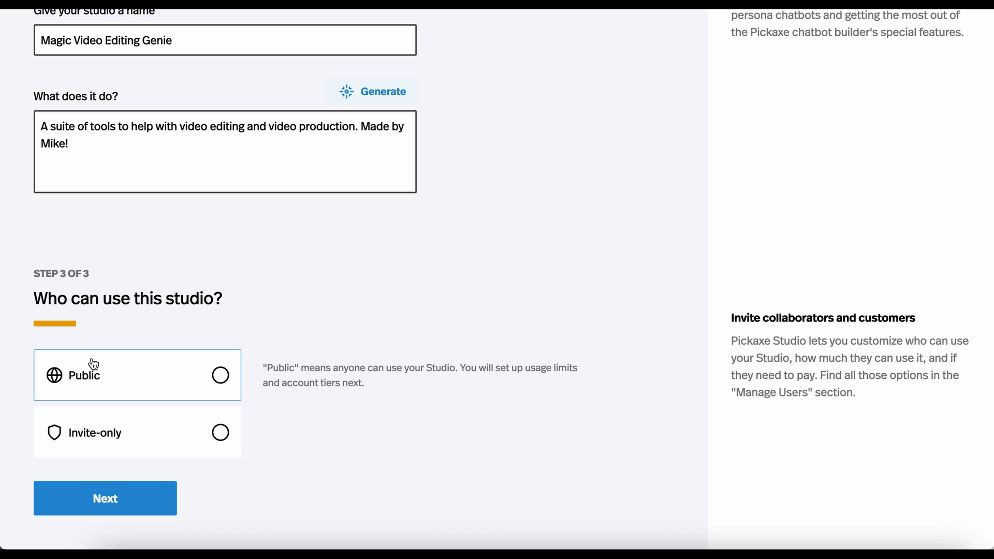
mouse_move(75, 385)
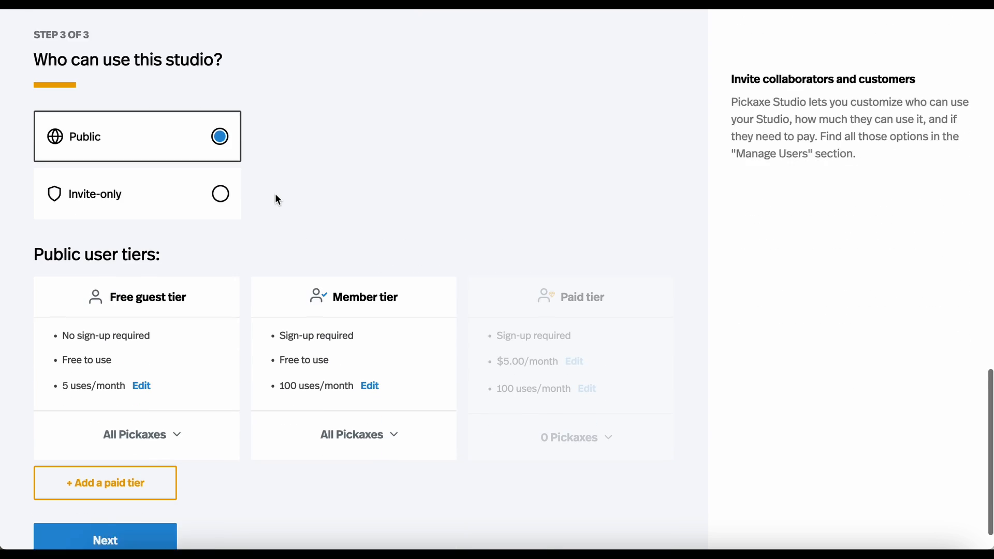
scroll("down", 3)
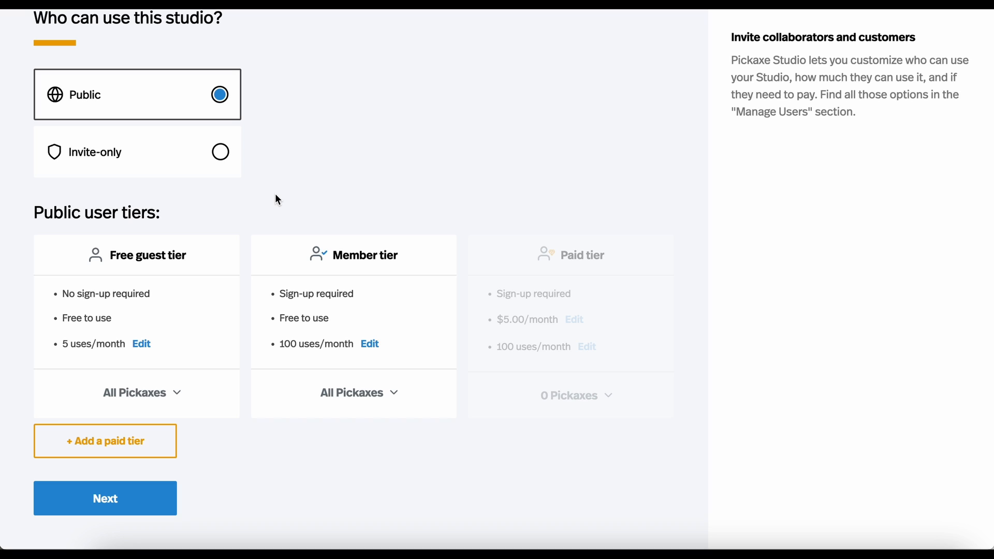
mouse_move(230, 185)
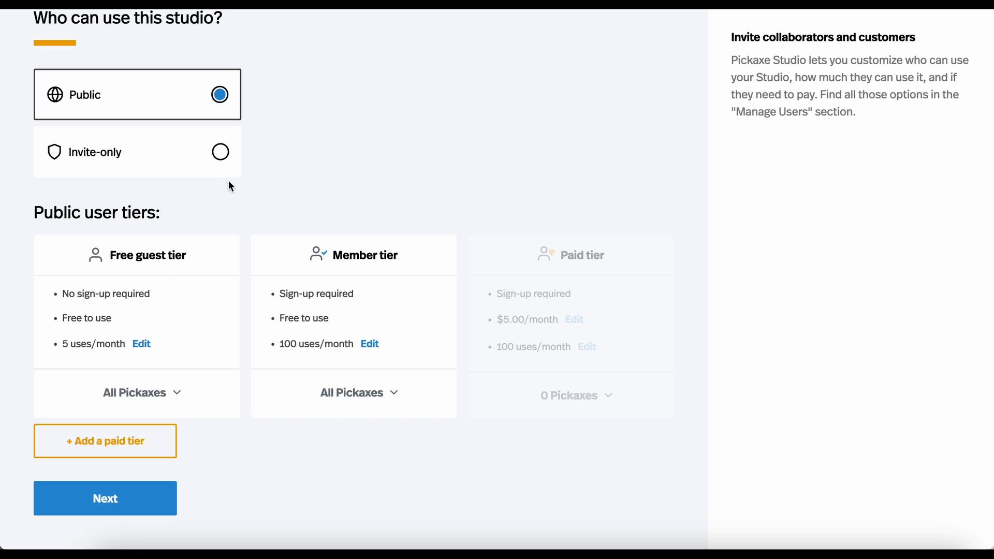
mouse_move(89, 288)
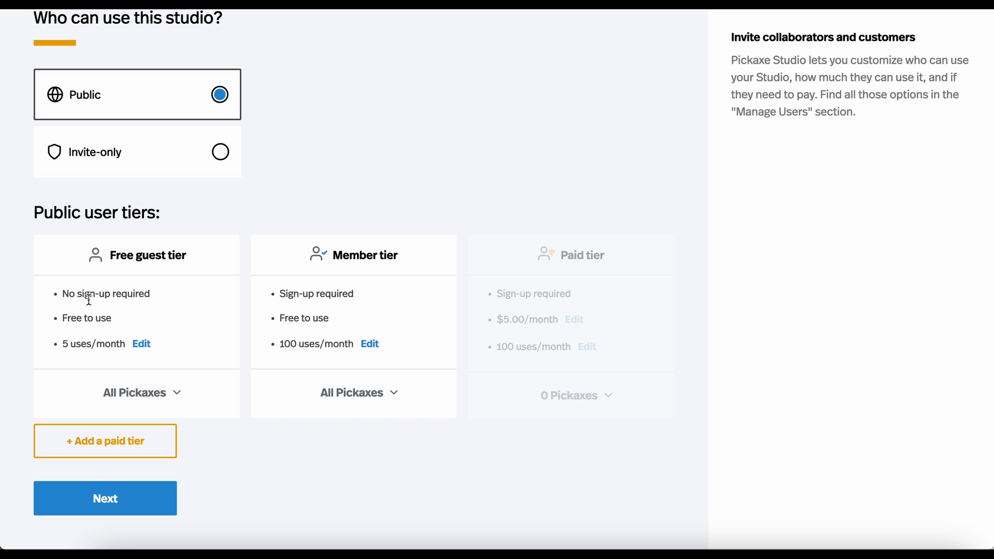
mouse_move(83, 322)
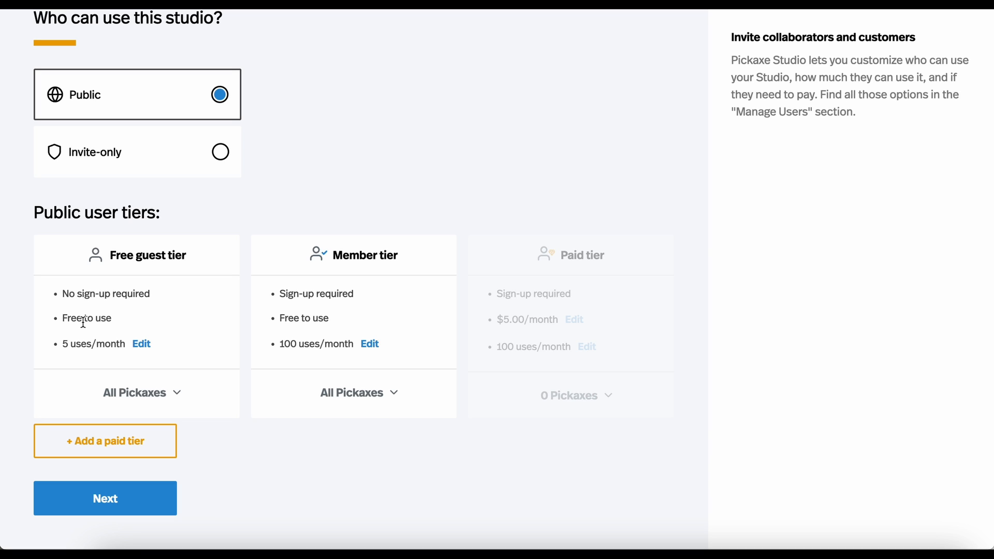
mouse_move(346, 254)
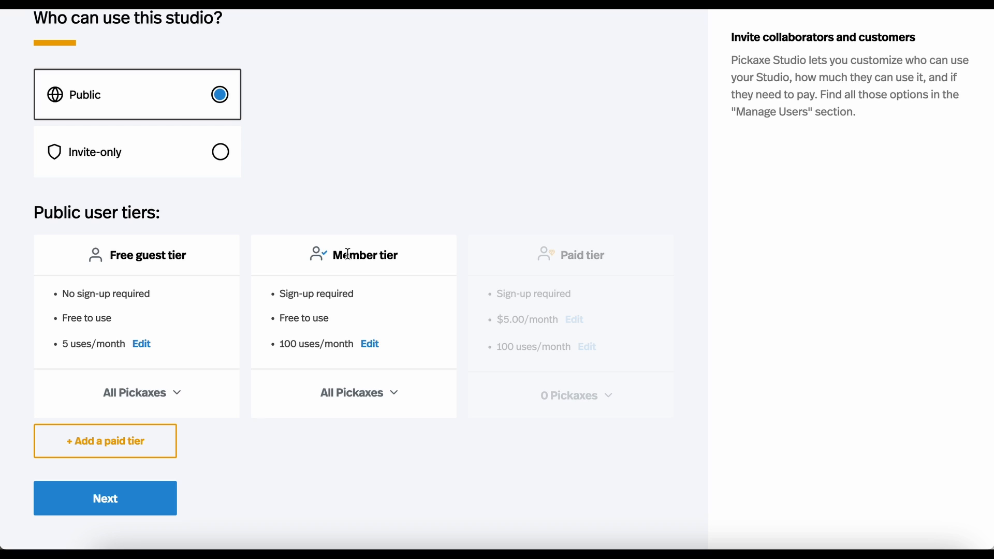
mouse_move(306, 333)
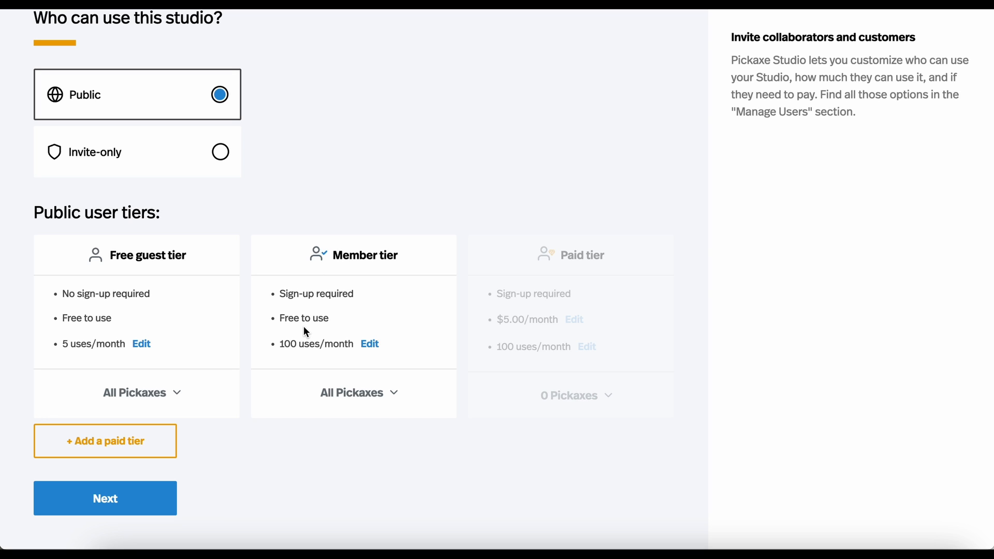
mouse_move(508, 459)
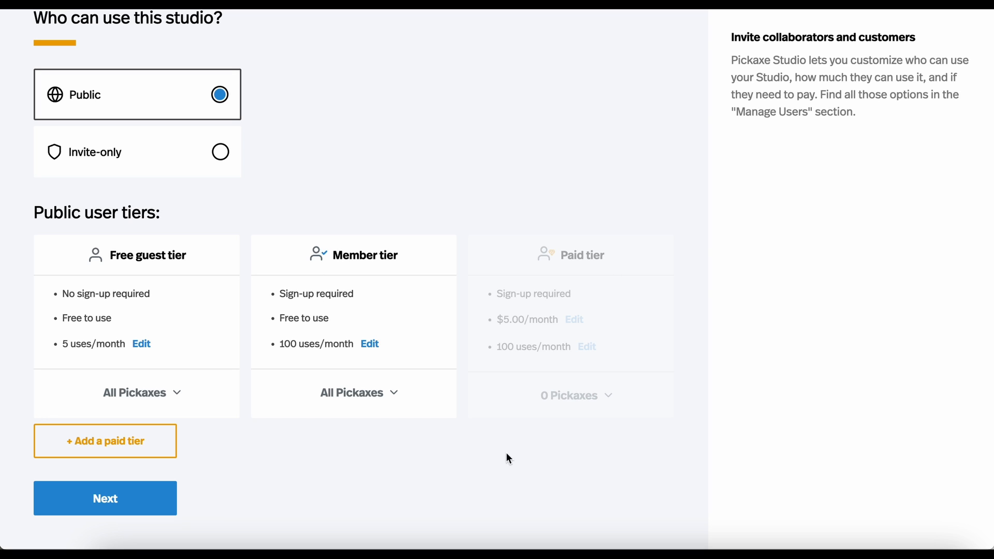
Add a paid tier and set free guests to 0 uses per month.
left_click(105, 441)
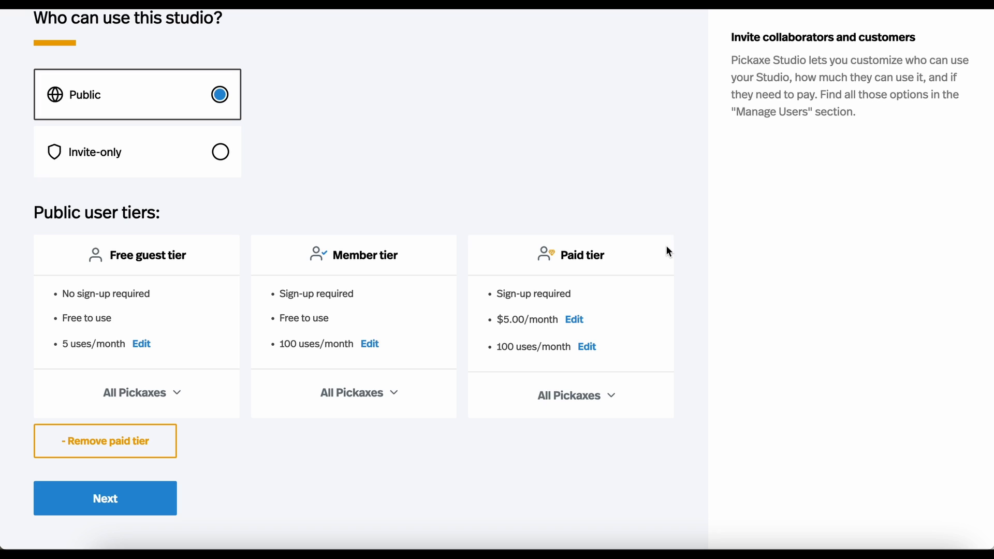
mouse_move(117, 322)
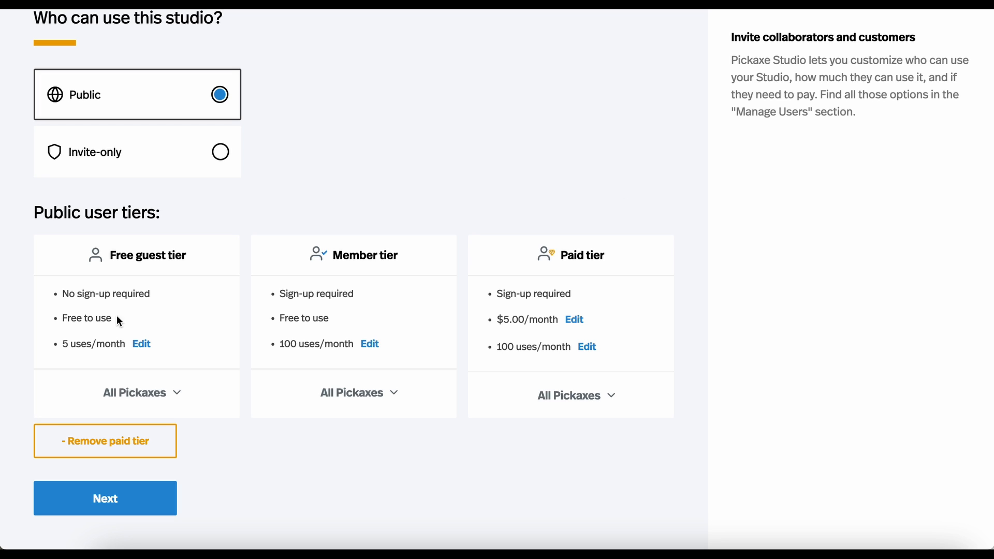
mouse_move(120, 247)
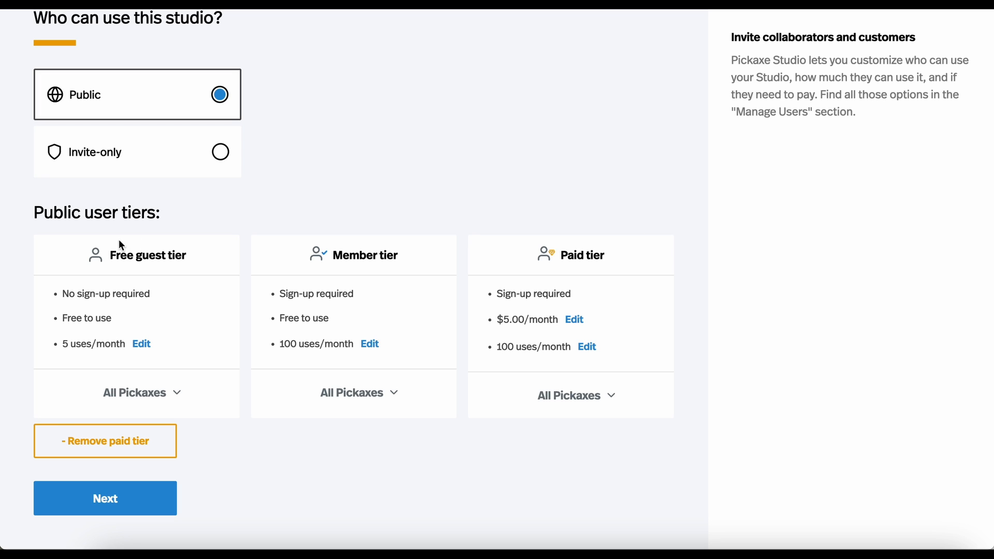
mouse_move(141, 344)
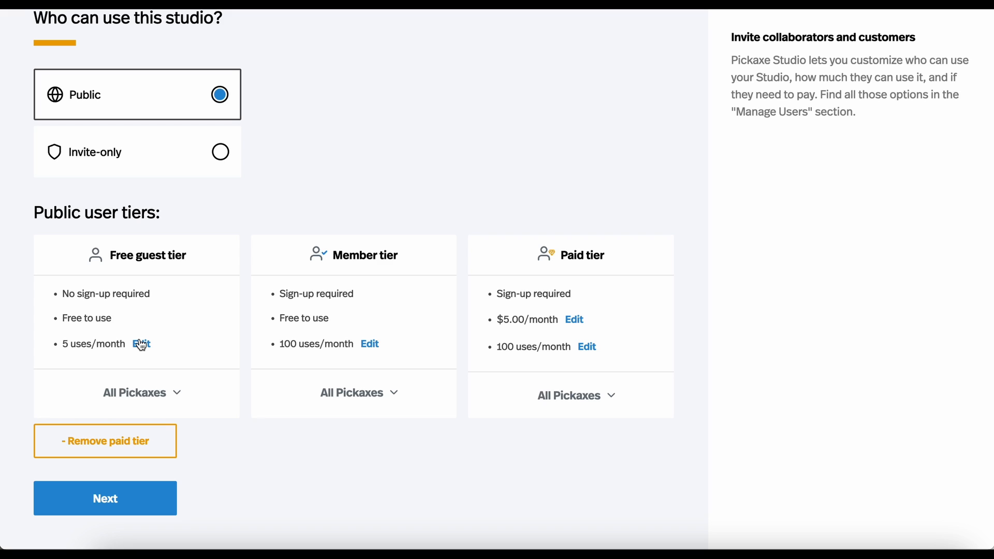
left_click(141, 343)
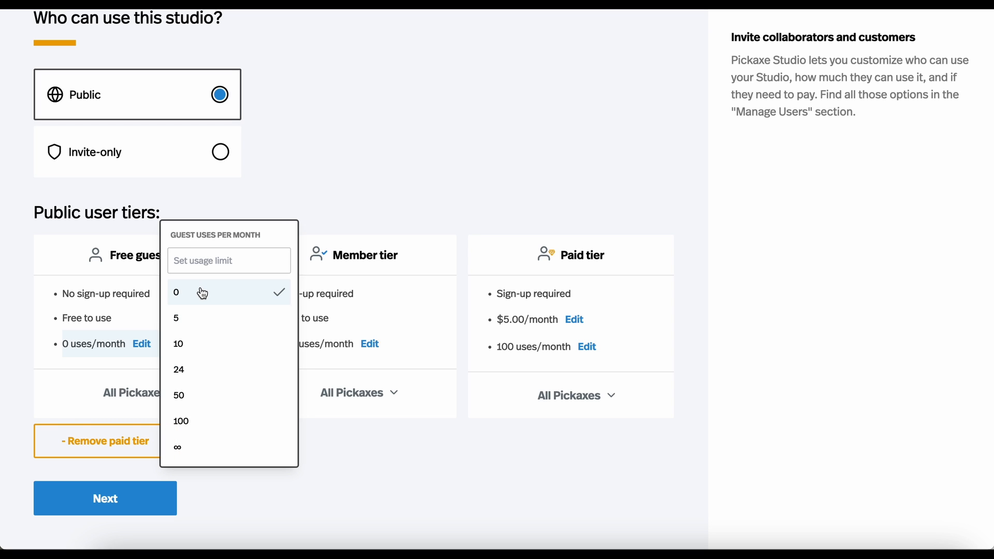
left_click(176, 292)
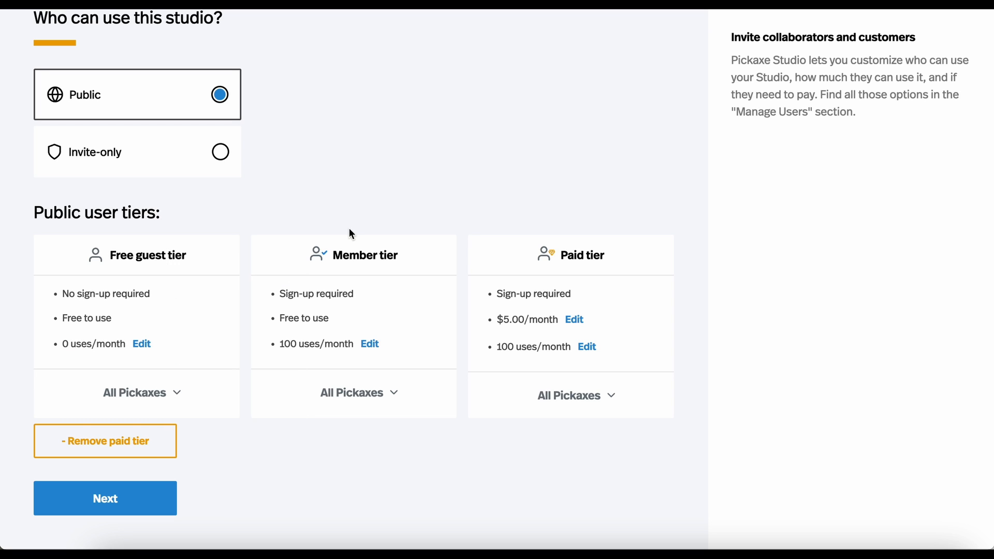
Cut members to 10 uses per month and check which Pickaxes they can access.
left_click(370, 343)
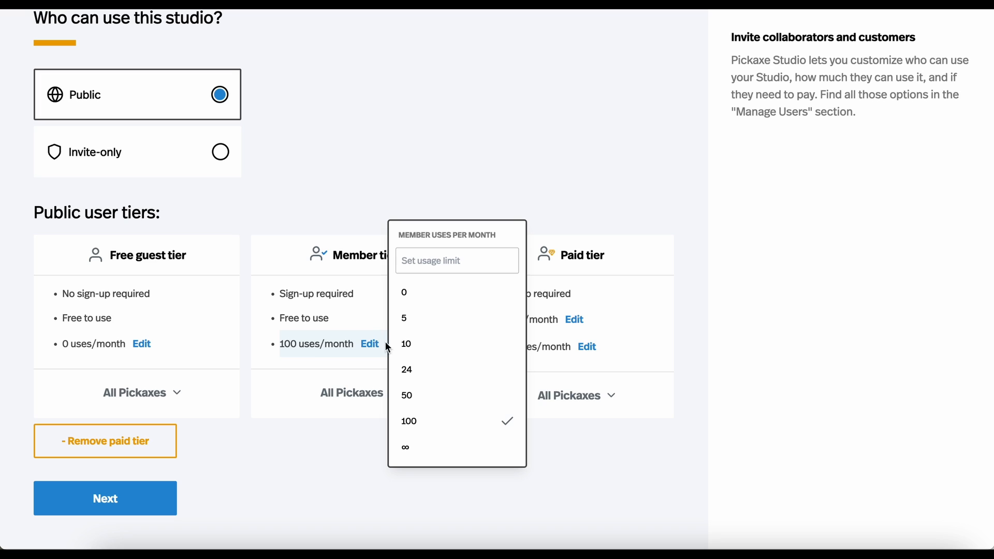
left_click(406, 344)
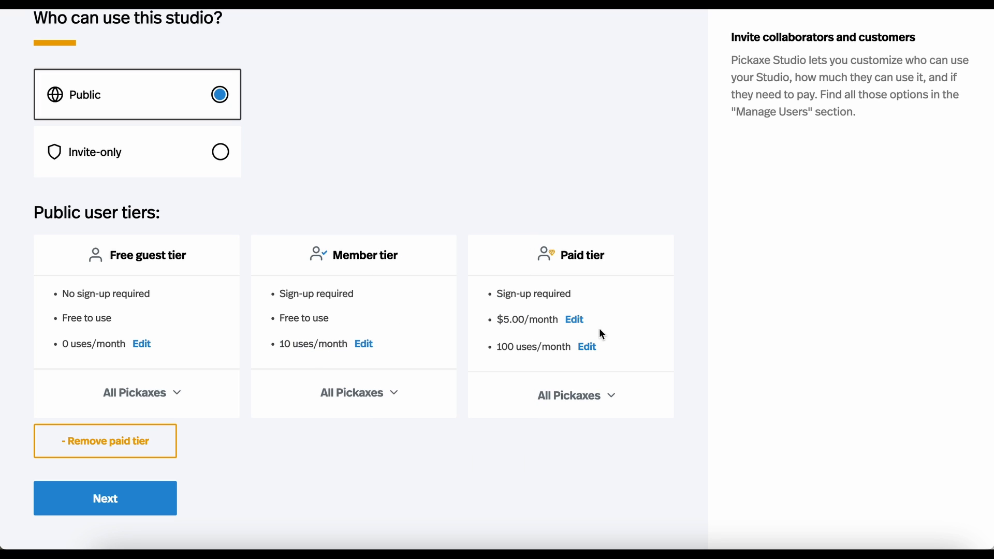
mouse_move(504, 332)
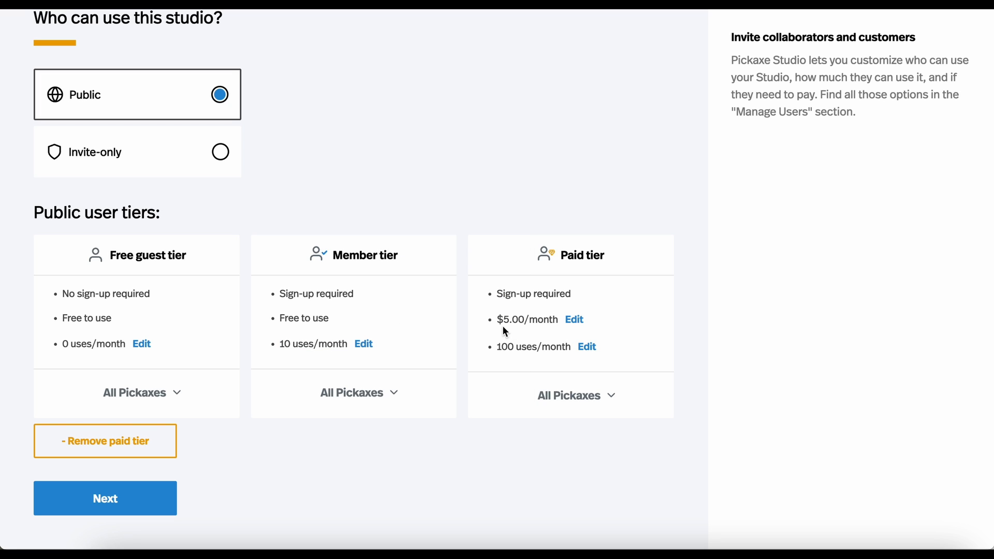
mouse_move(483, 425)
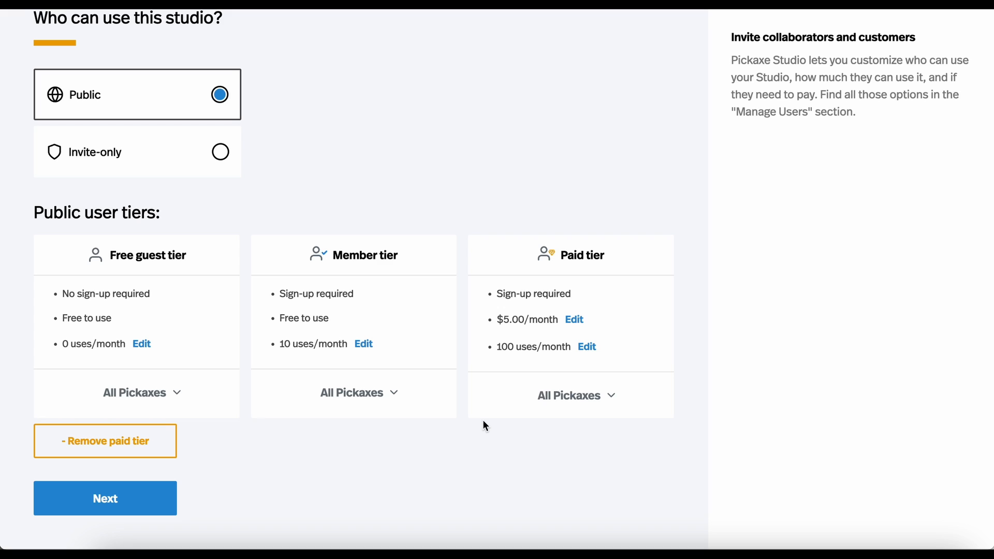
mouse_move(373, 399)
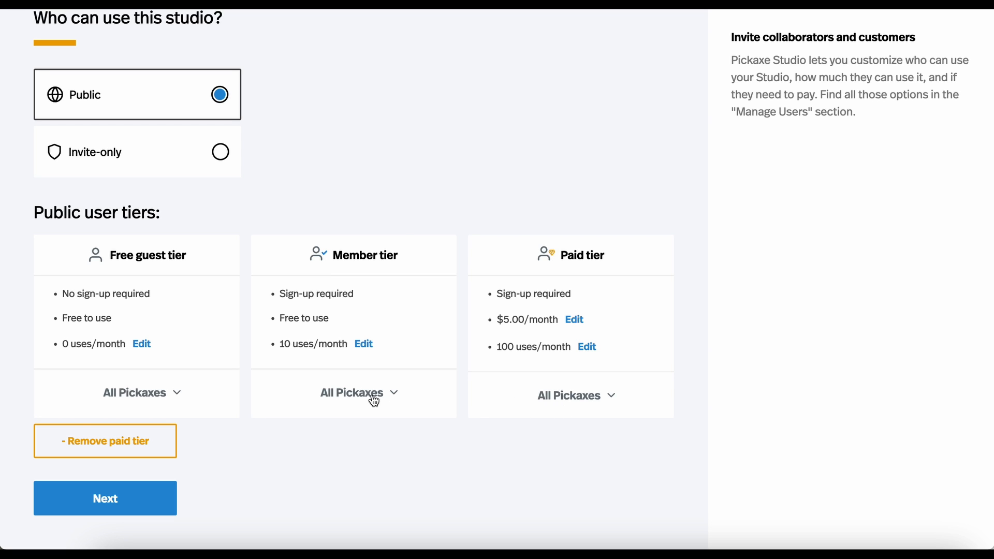
left_click(353, 392)
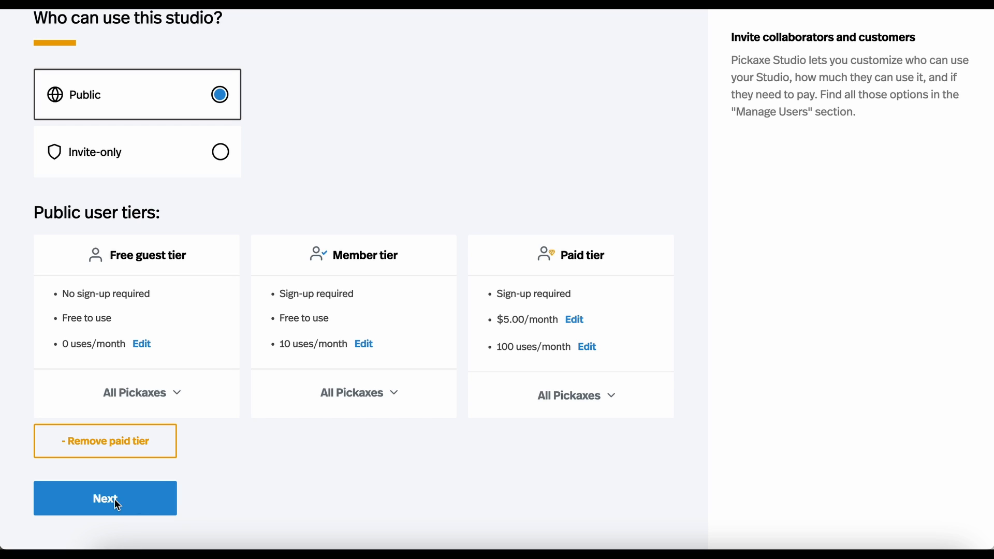
Finish the setup and dismiss the Stripe payments notice on the new studio.
left_click(105, 498)
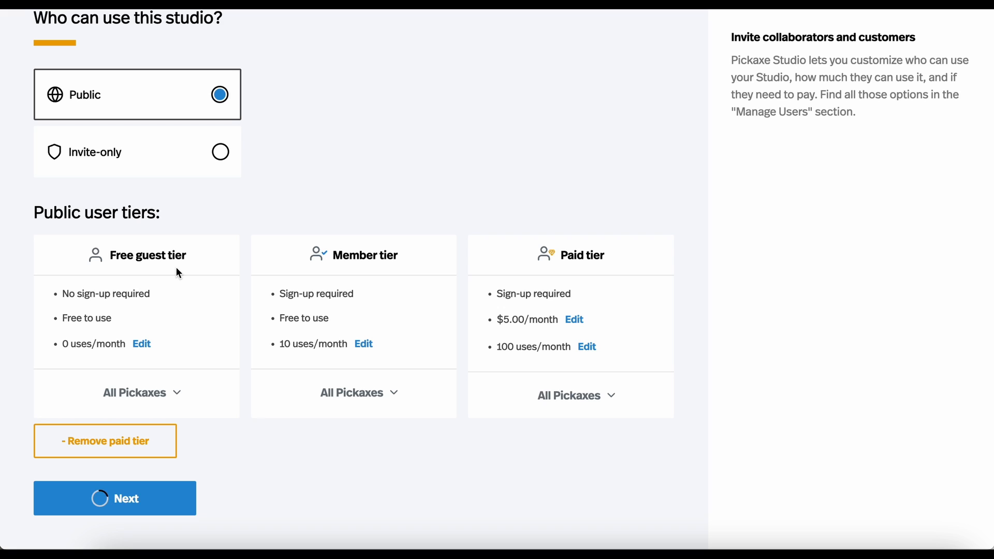
left_click(115, 498)
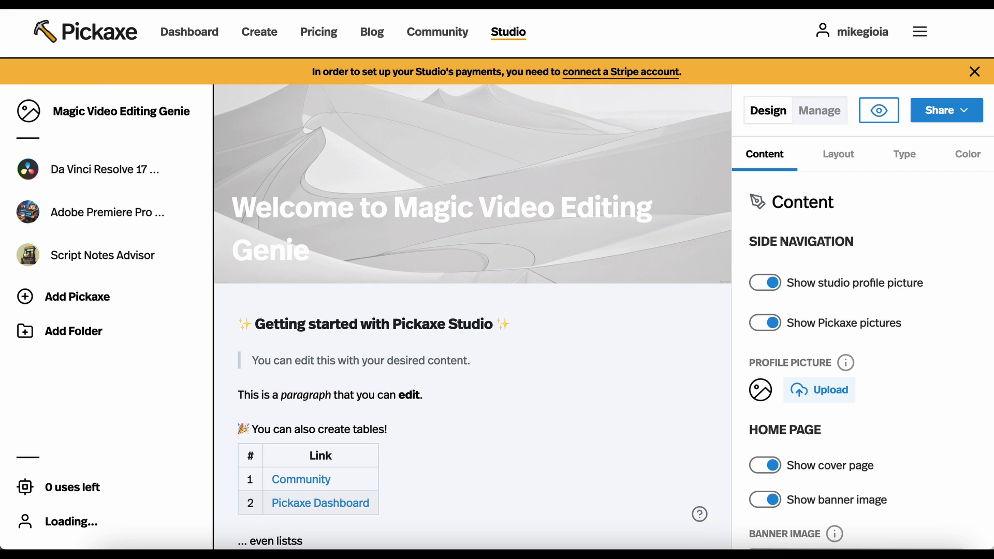
left_click(974, 71)
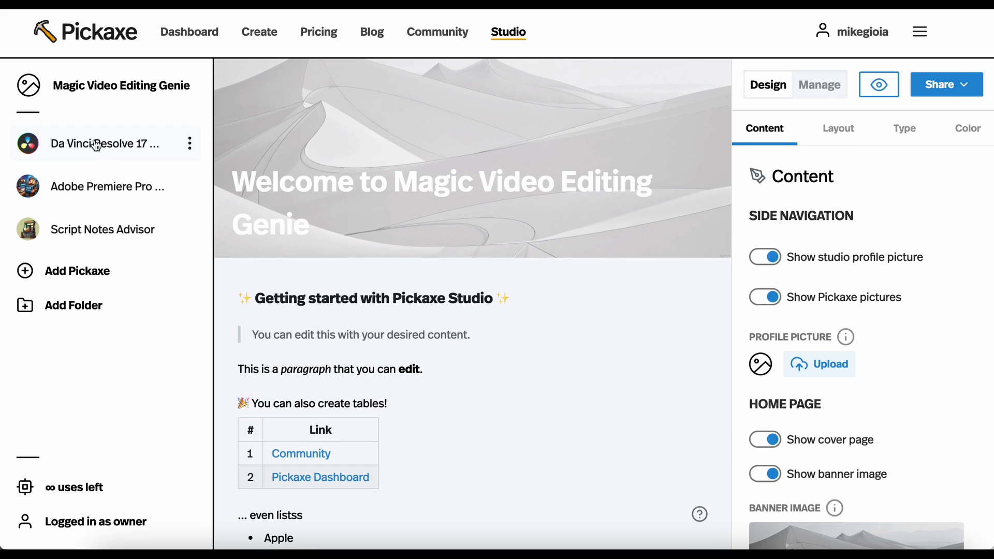
Visit the Da Vinci Resolve 17 bot, return home and cancel the Upload file picker.
left_click(104, 143)
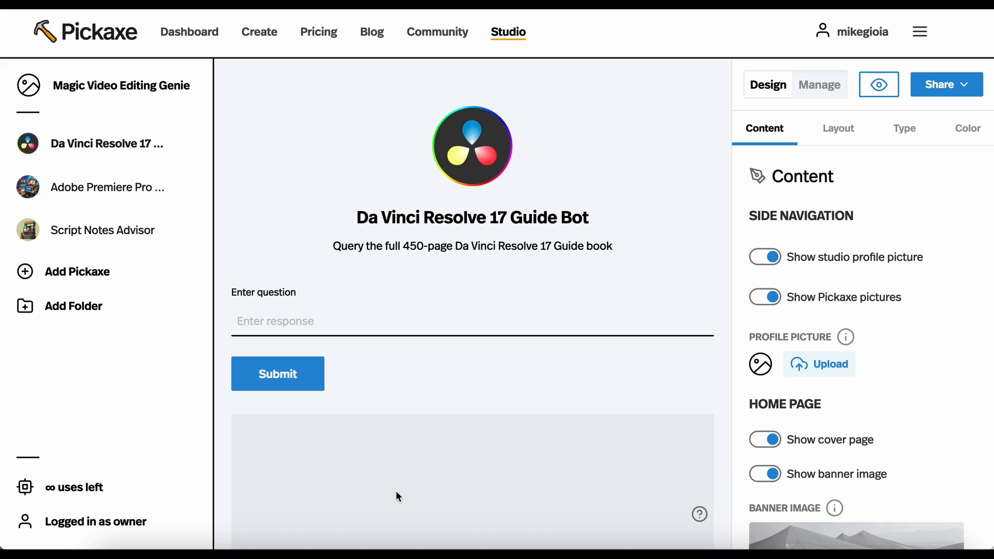
left_click(103, 230)
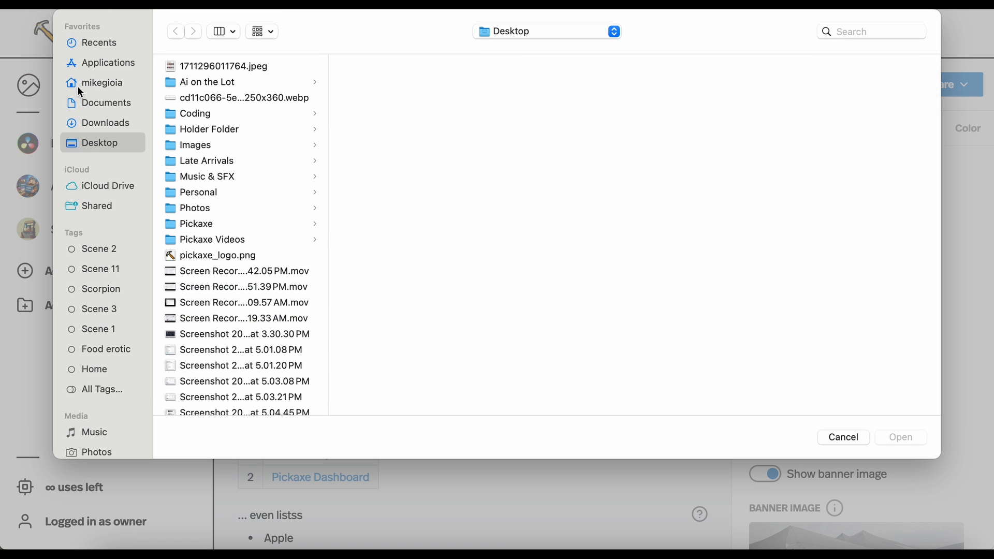
left_click(843, 437)
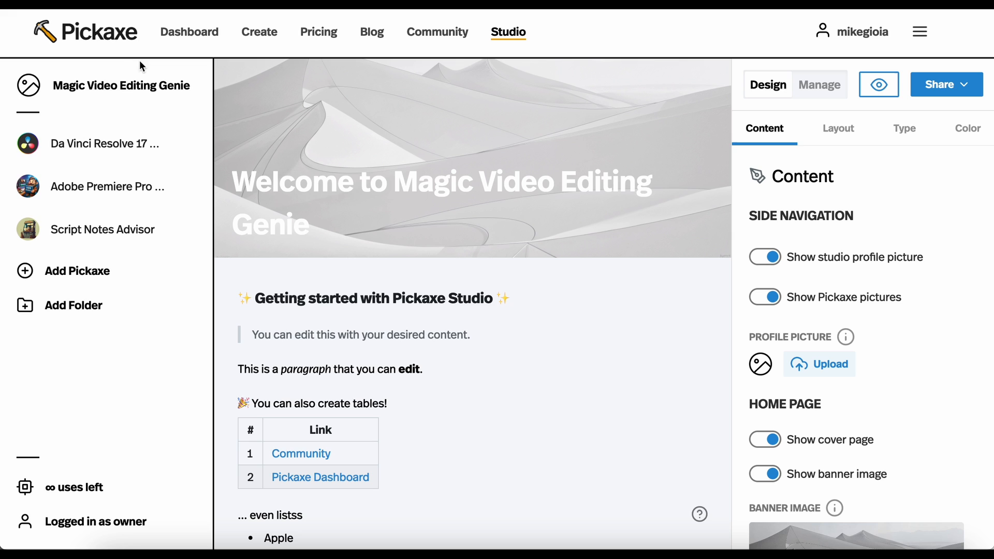
mouse_move(275, 276)
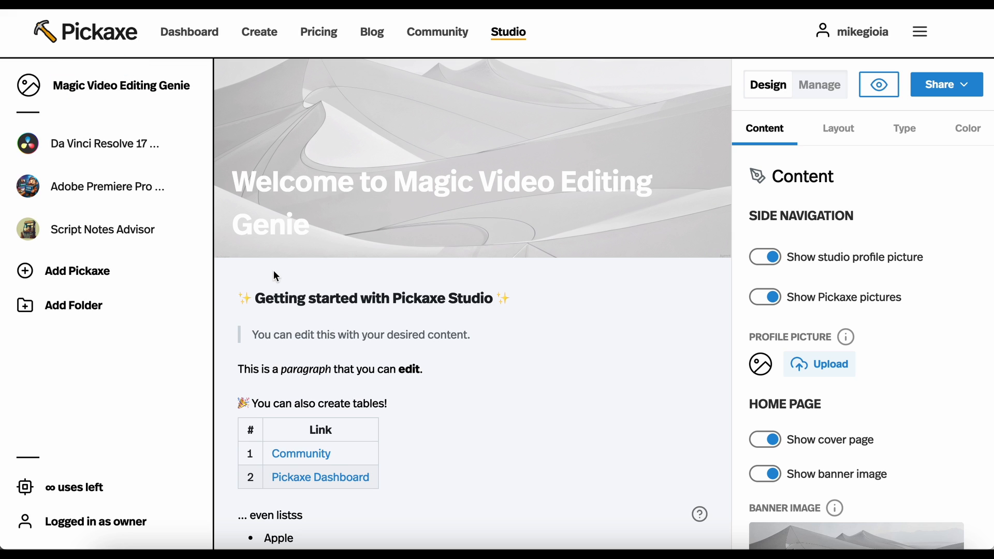
Review the welcome page markdown and stop editing, leaving its content unchanged.
scroll("down", 3)
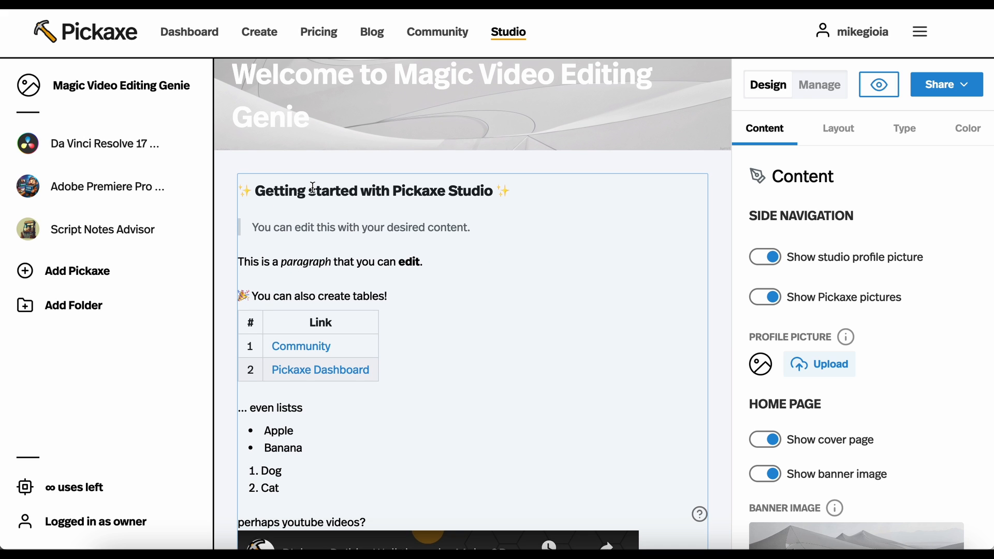
scroll("down", 3)
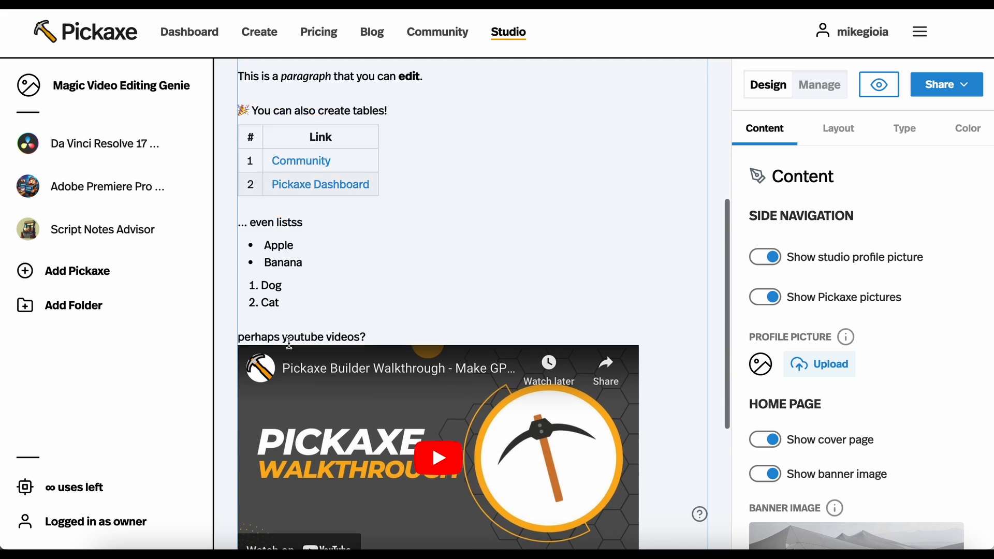
scroll("down", 3)
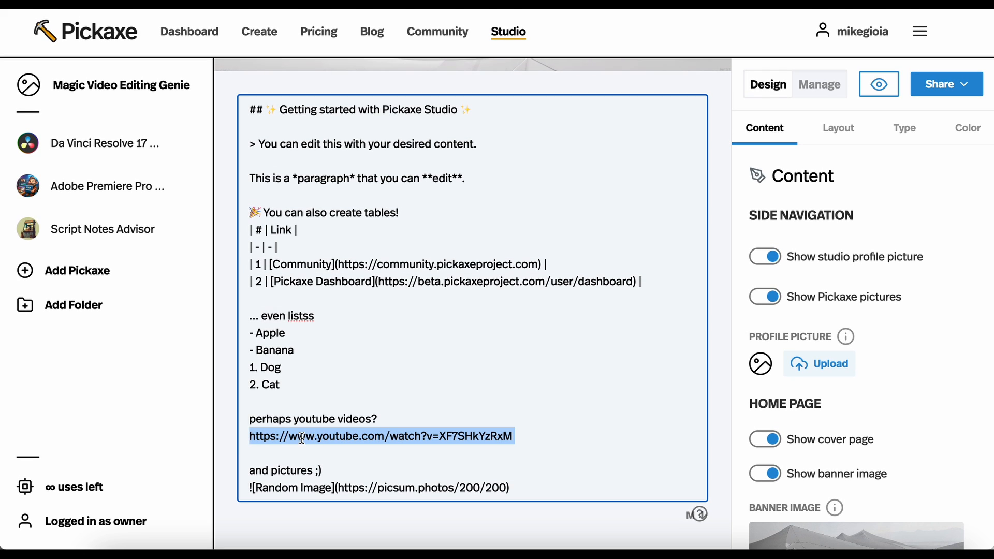
mouse_move(354, 489)
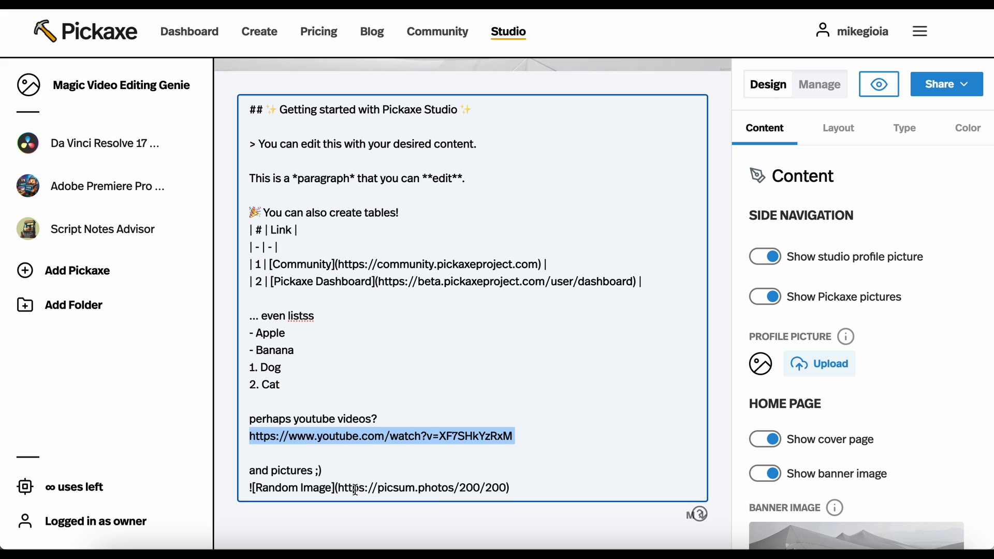
mouse_move(685, 524)
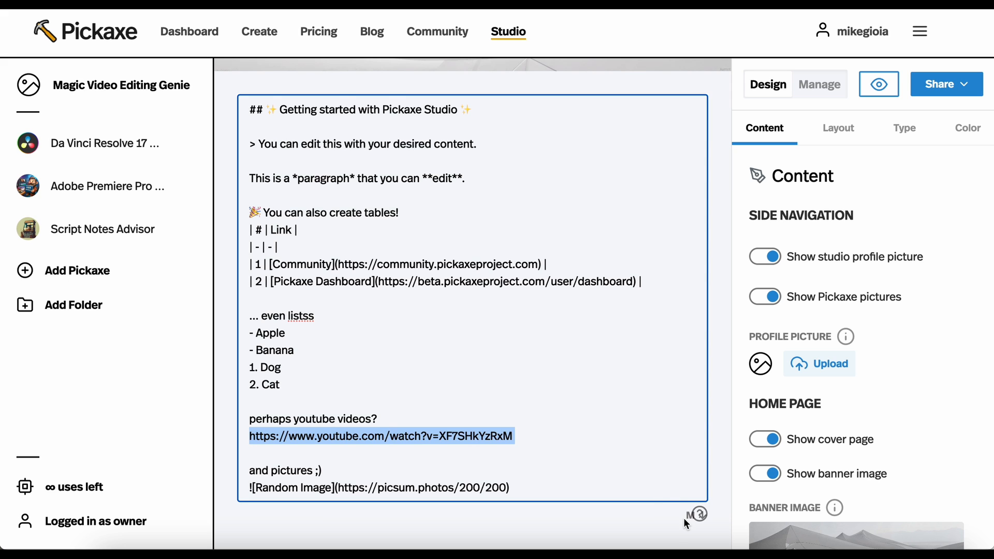
scroll("down", 3)
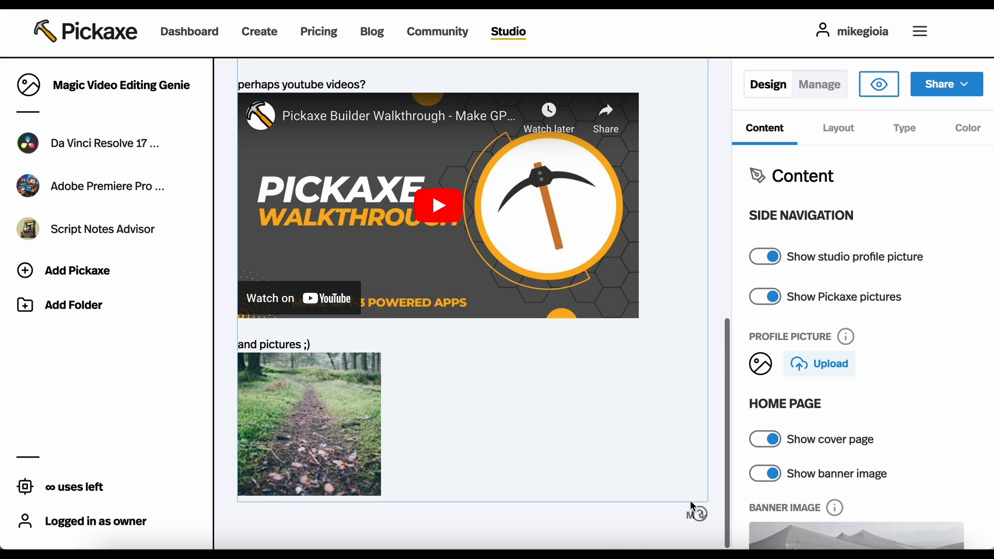
left_click(692, 514)
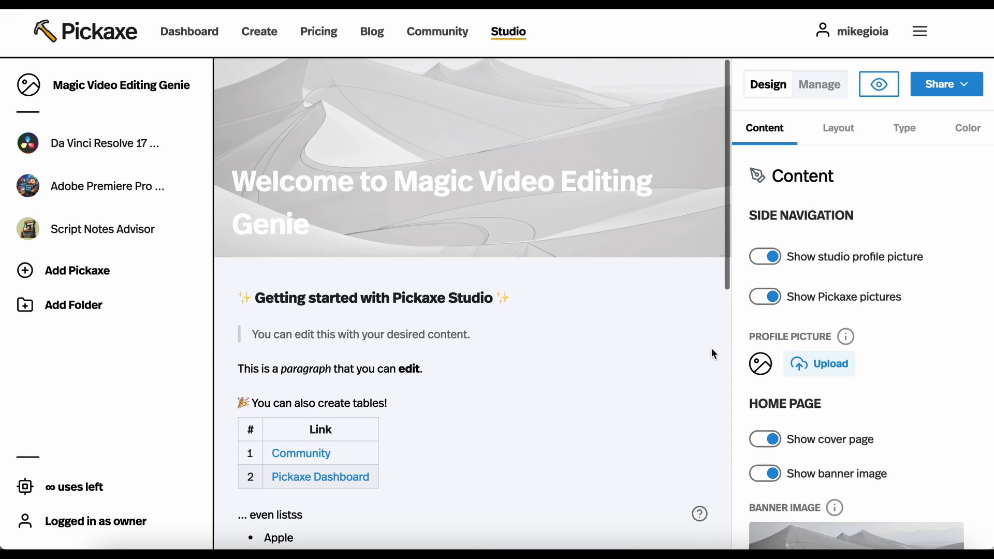
Add 'More info on this tool!' to the Da Vinci Resolve 17 Guide Bot description.
left_click(388, 320)
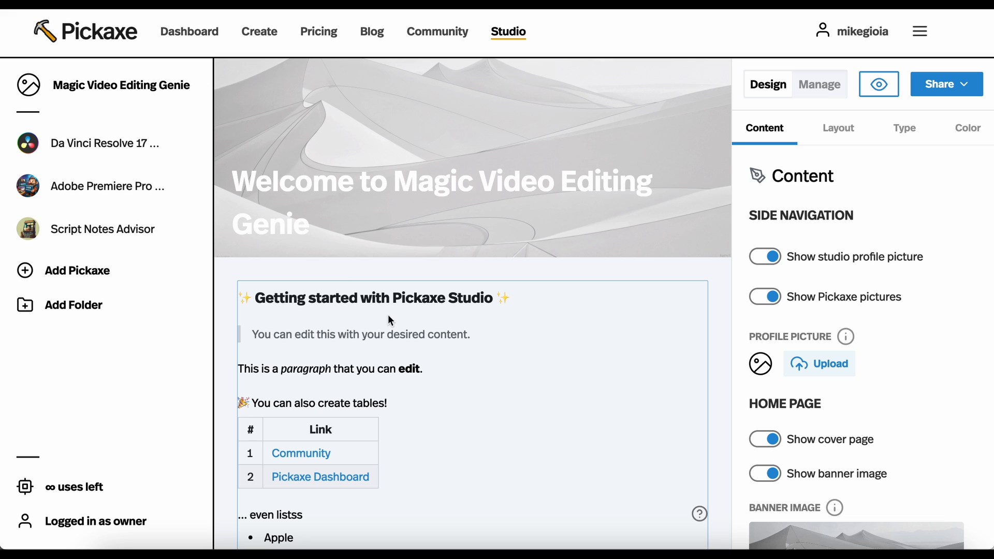
mouse_move(54, 155)
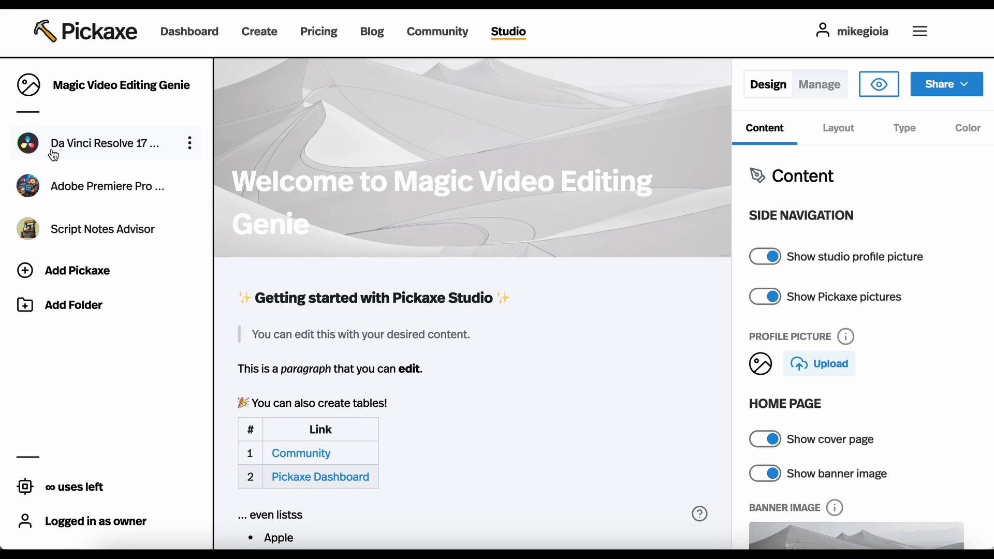
left_click(105, 143)
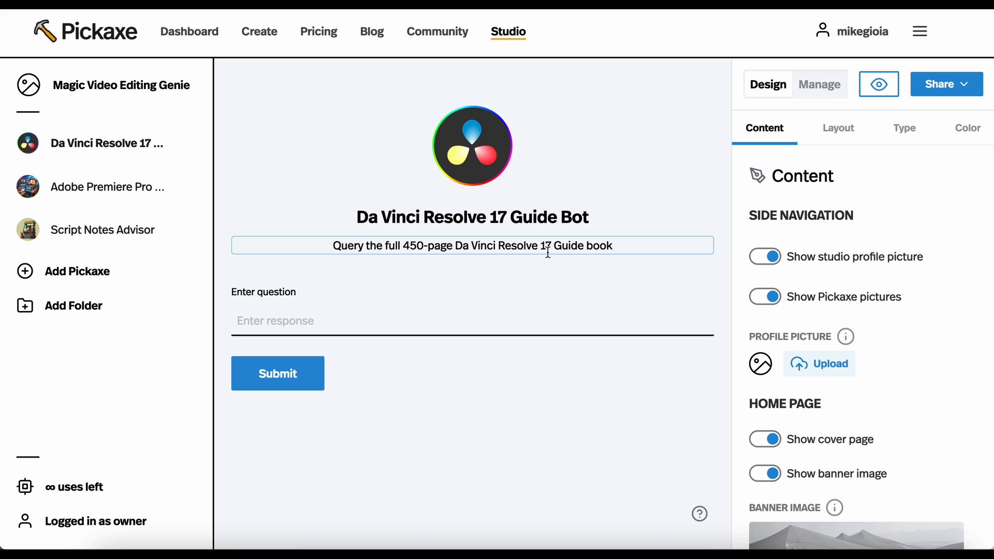
left_click(473, 246)
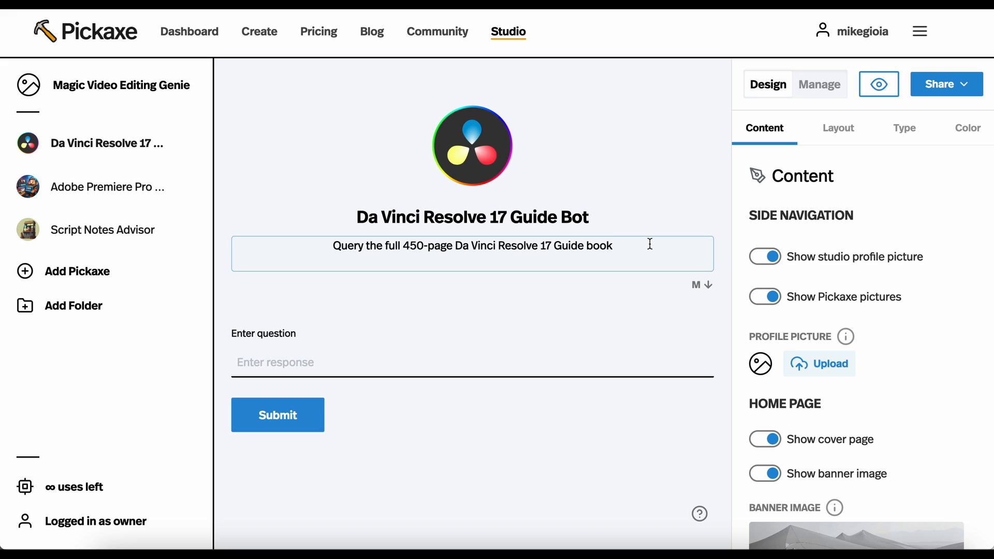
type("e")
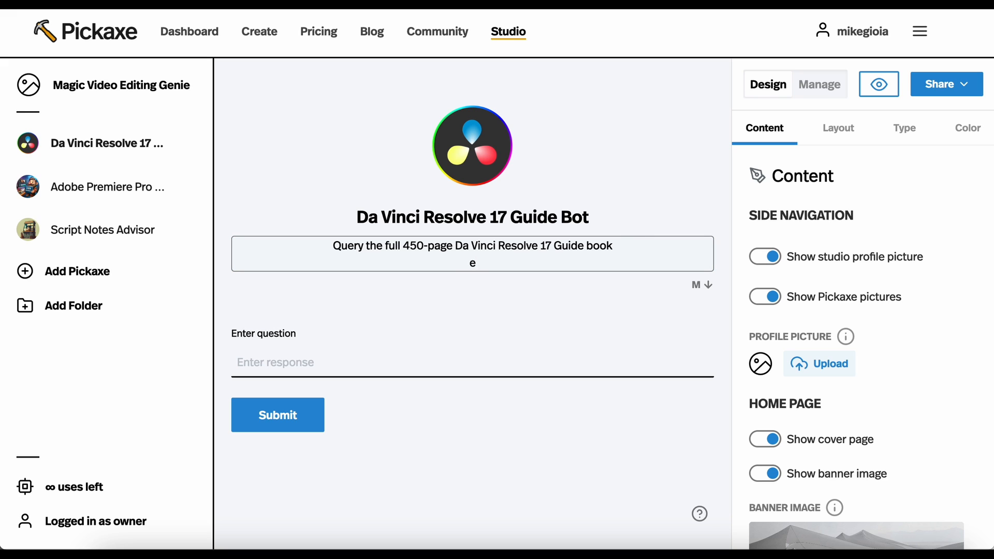
type("More info on this to")
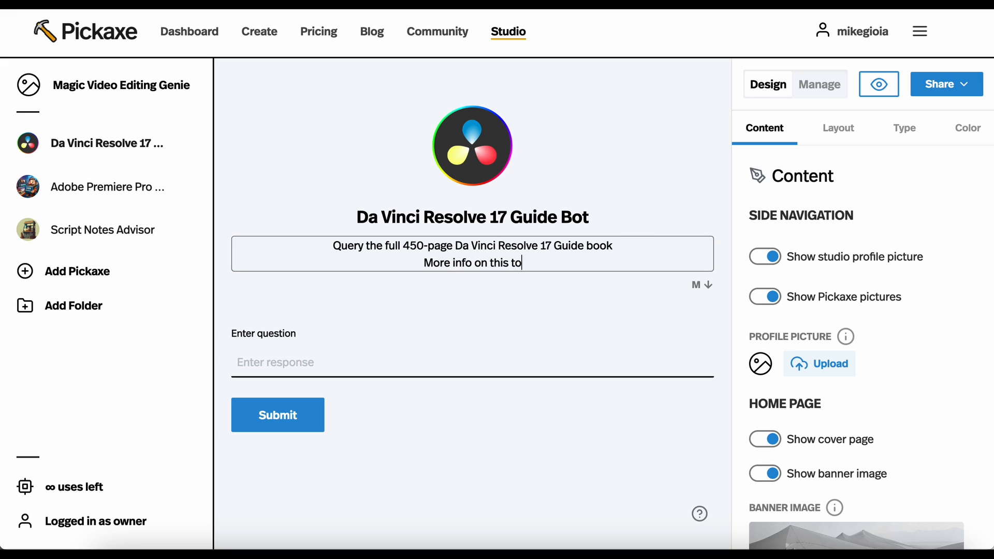
type("ol!")
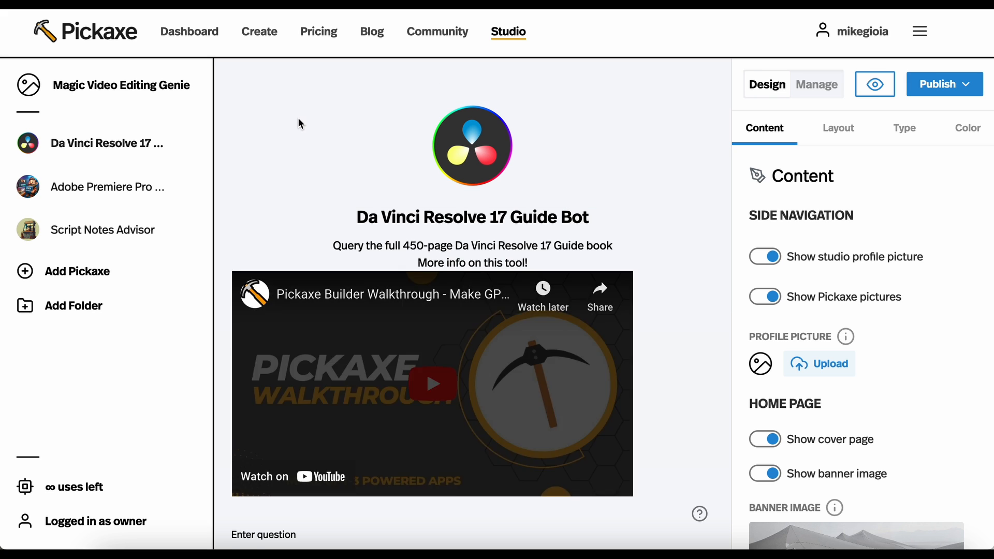
Paste the YouTube walkthrough embed below it and review the rendered video.
scroll("down", 3)
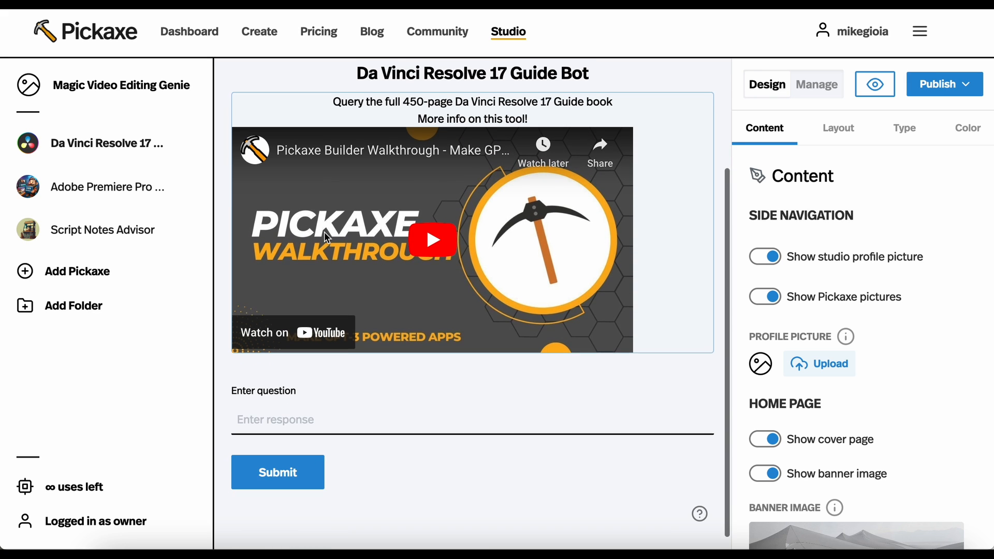
scroll("down", 3)
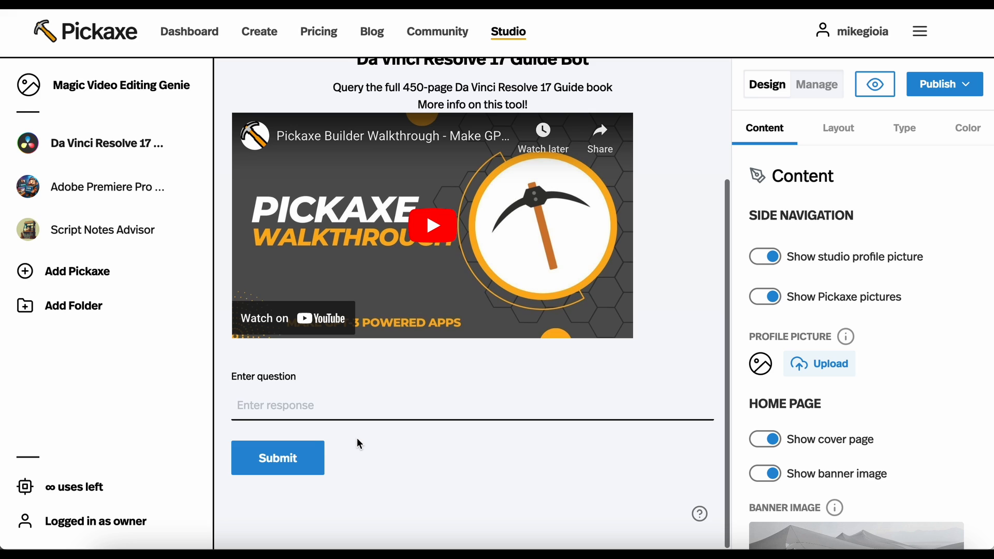
scroll("up", 3)
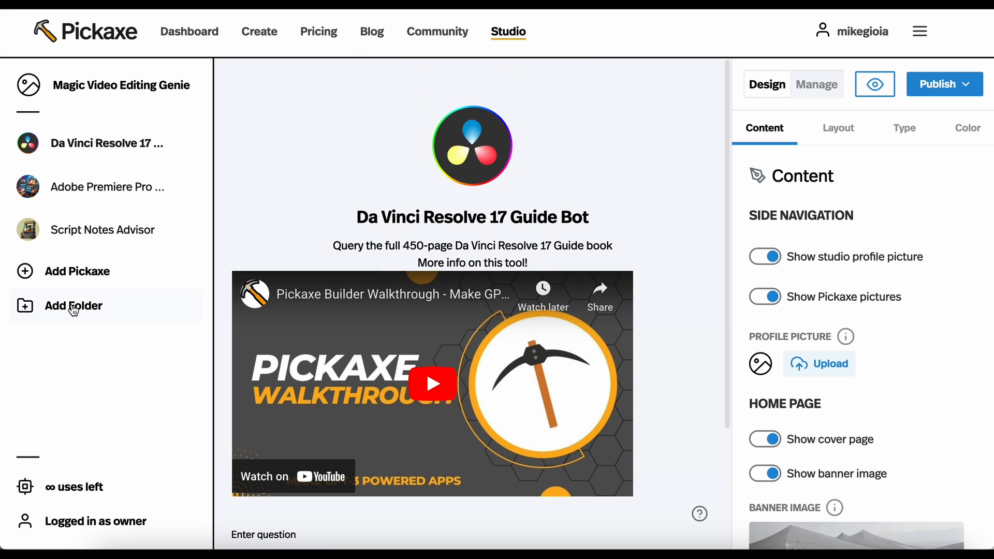
Create a 'Script tools' folder holding Script Notes Advisor and collapse it.
left_click(73, 304)
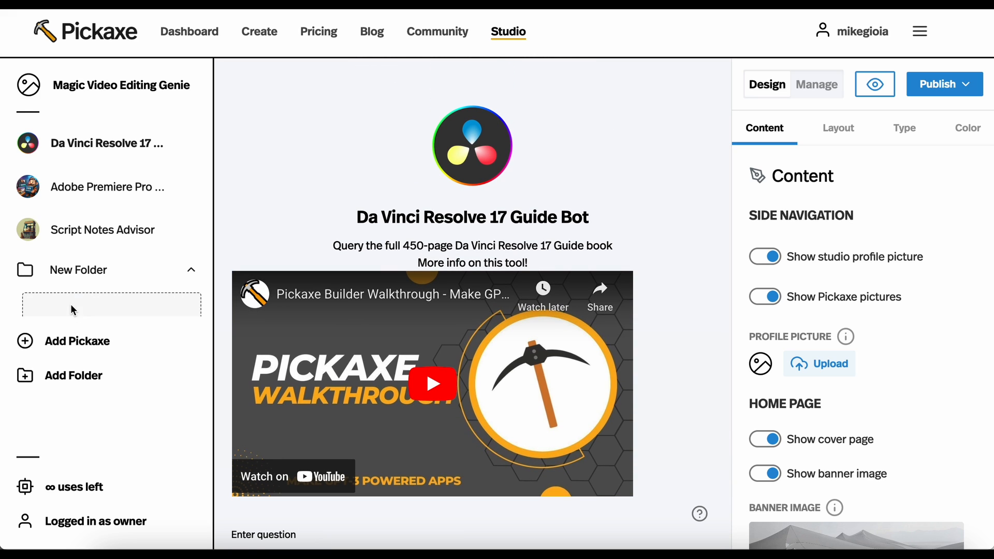
type("sc")
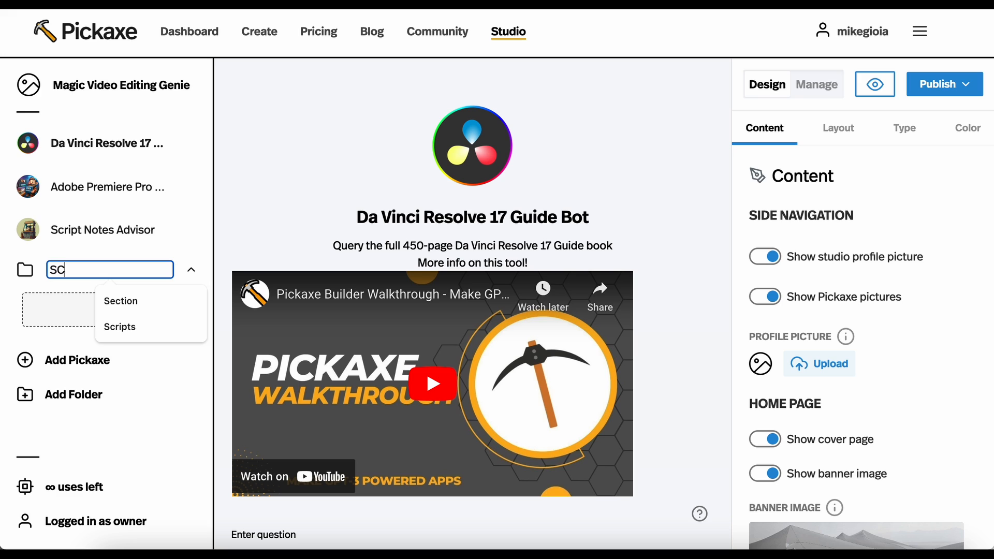
type("Script tools")
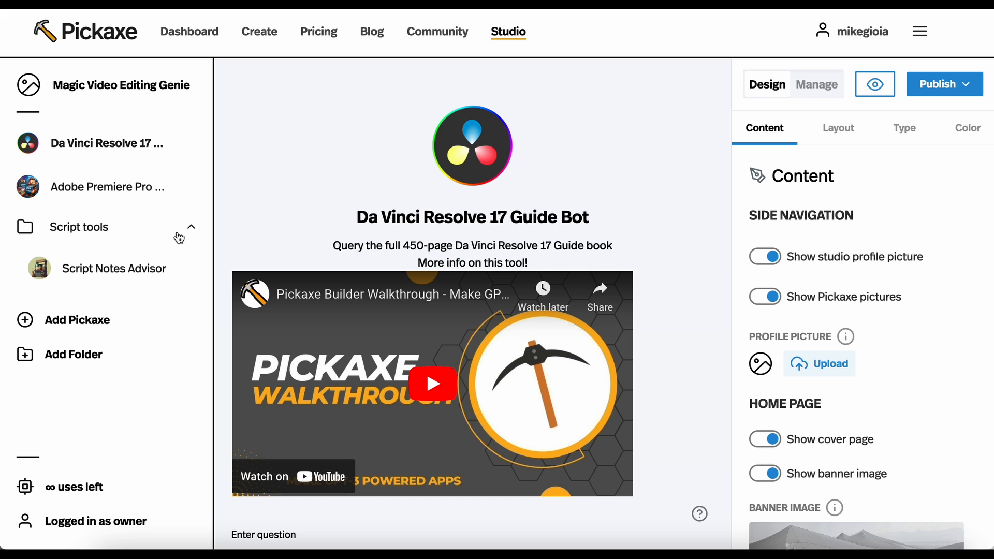
left_click(190, 227)
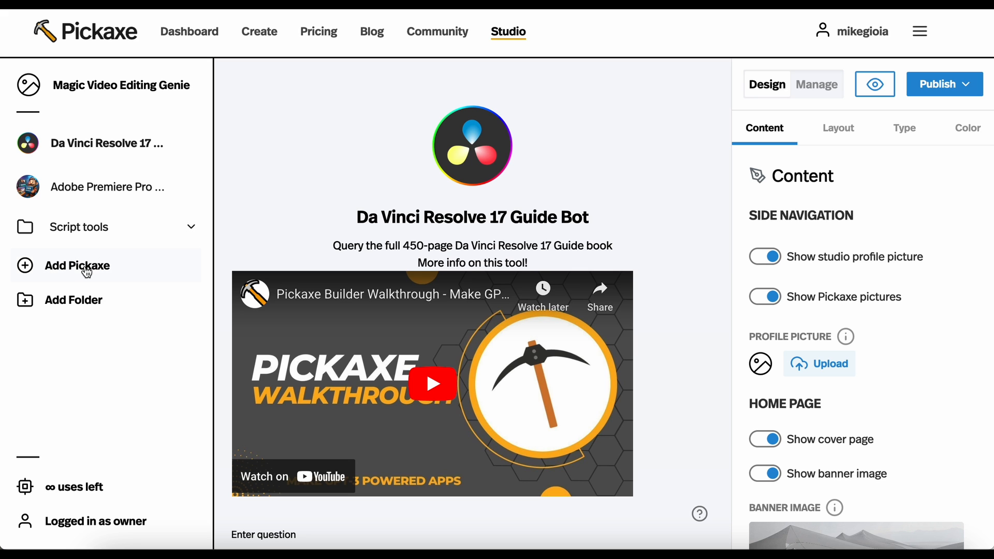
Browse the Add Pickaxe picker and close it without adding anything.
left_click(78, 266)
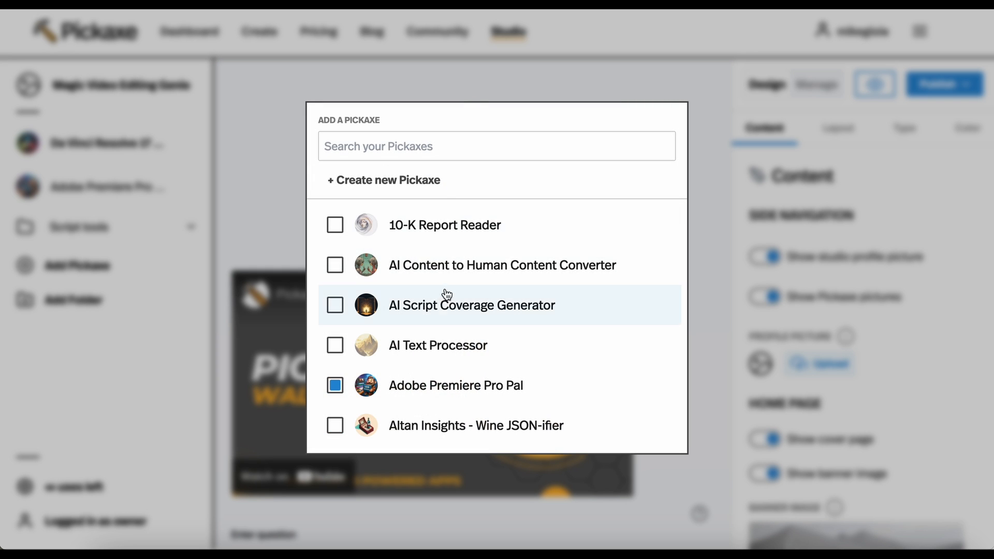
scroll("down", 3)
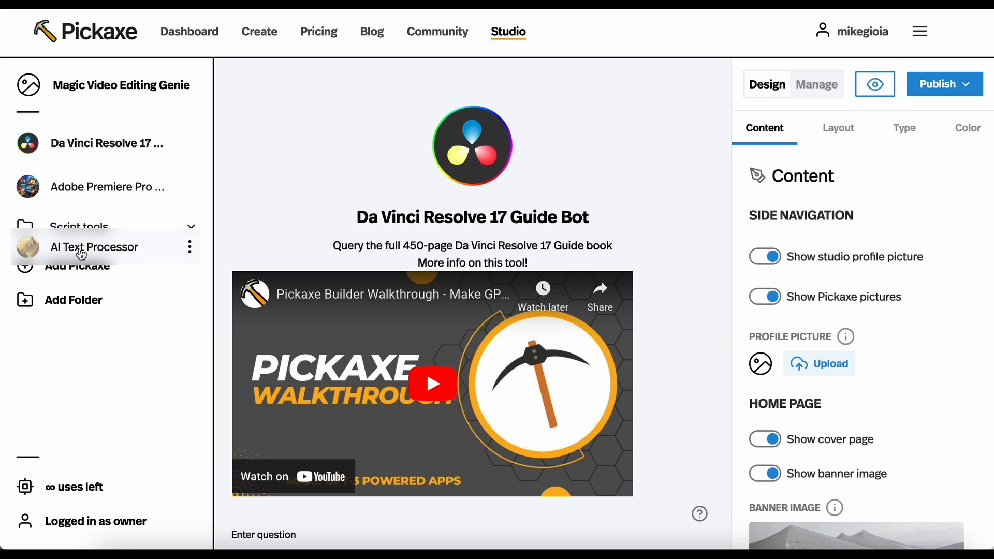
double_click(80, 227)
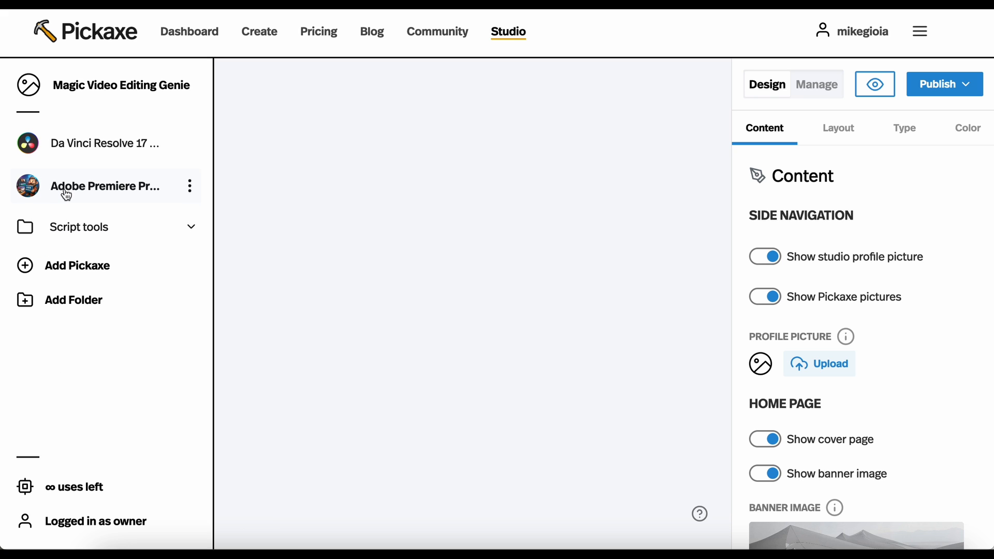
left_click(105, 142)
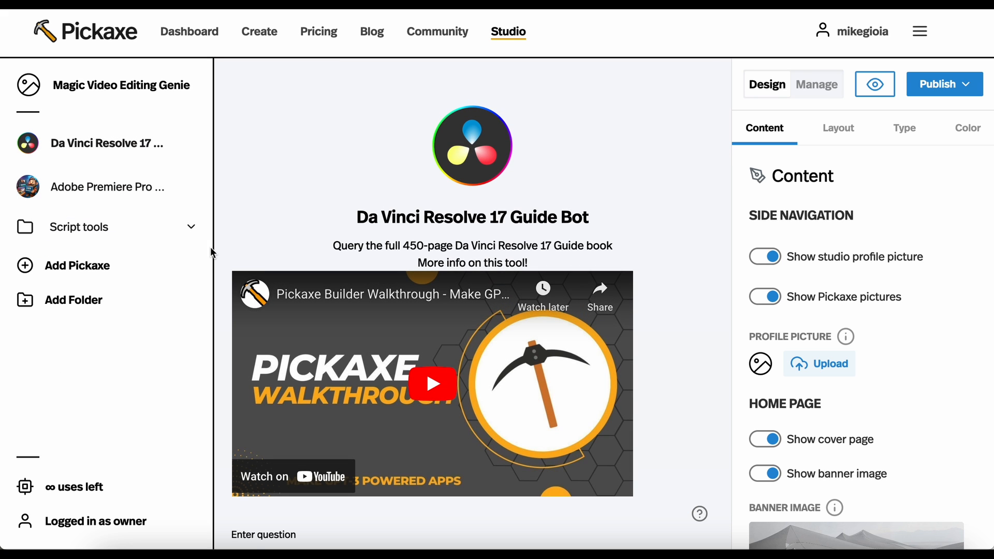
Return to the studio home page and scroll Content settings to Transition Screens.
left_click(121, 85)
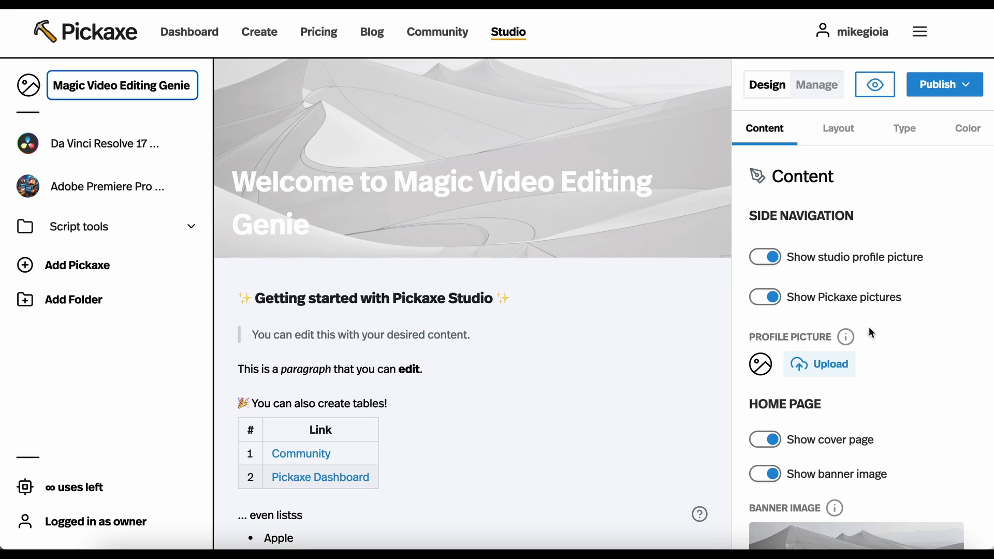
mouse_move(873, 414)
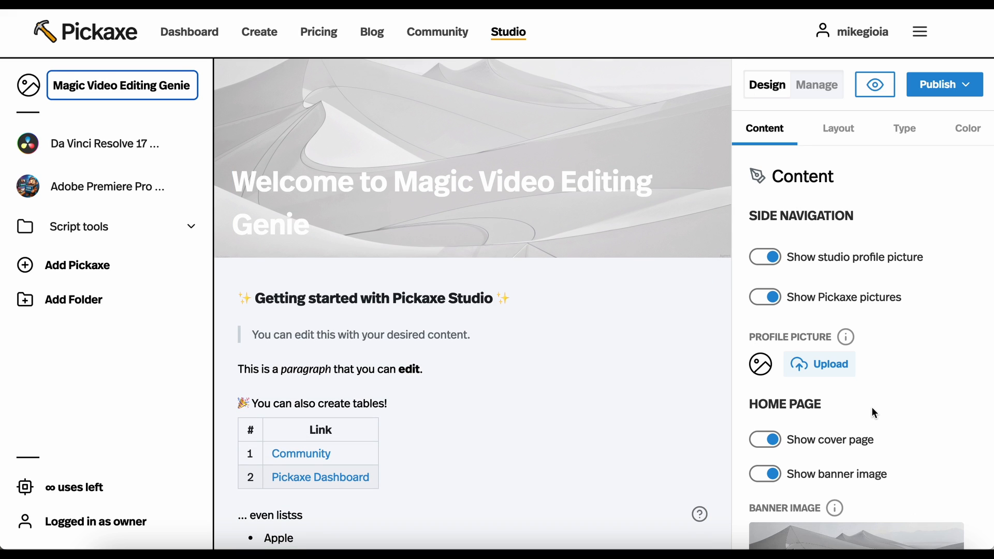
scroll("down", 3)
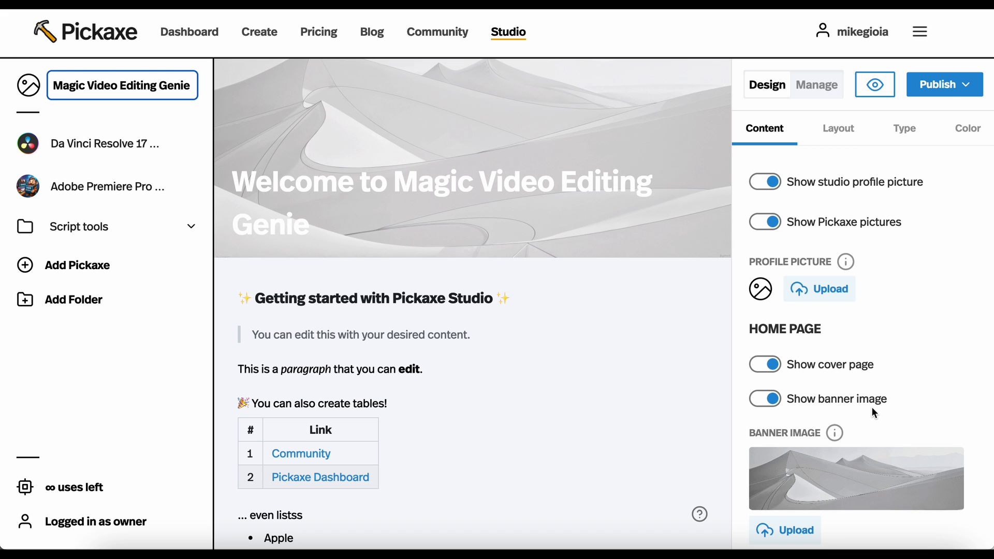
scroll("down", 3)
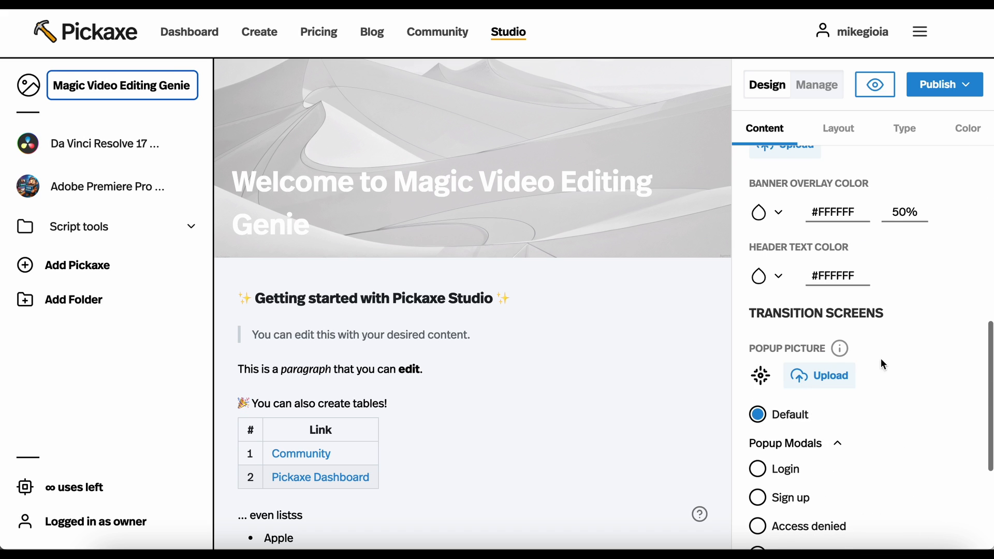
scroll("down", 3)
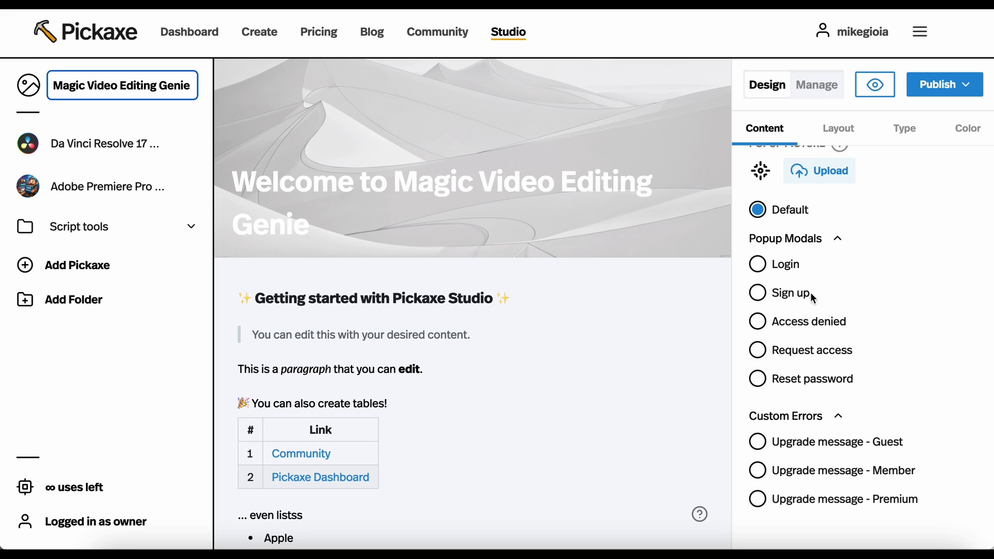
mouse_move(69, 150)
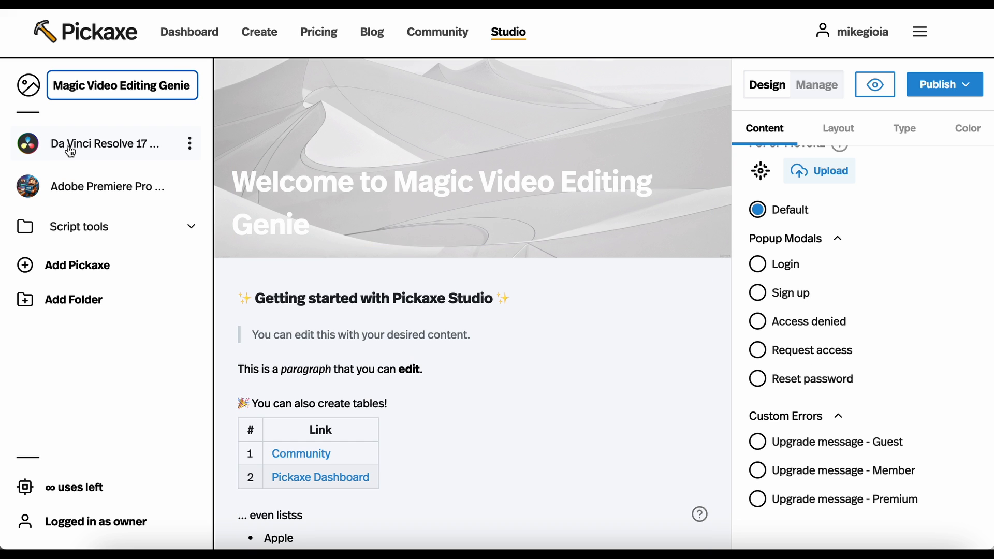
Set the guest upgrade error to 'Whoops! You need to sign up to do that.' with a 'Sign up now!' button.
left_click(104, 143)
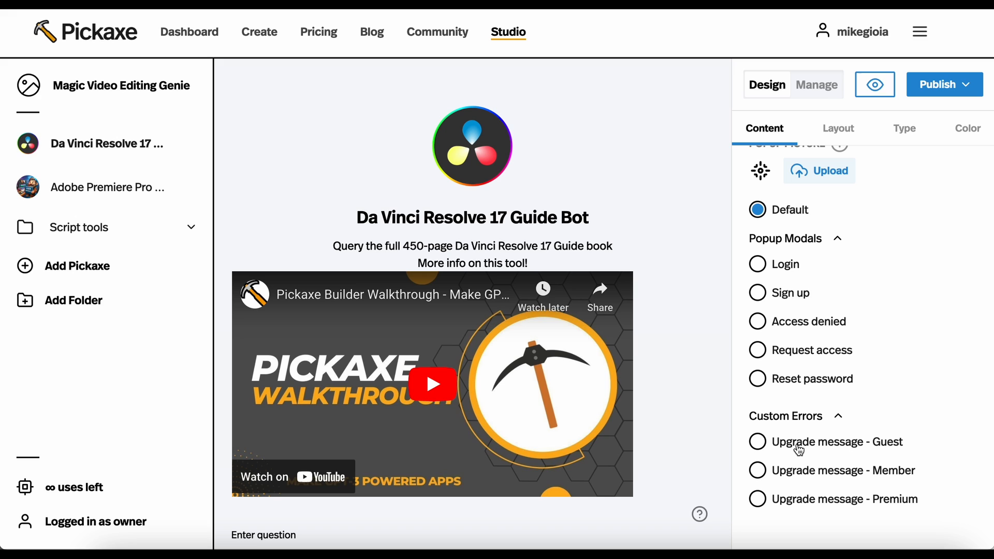
left_click(758, 443)
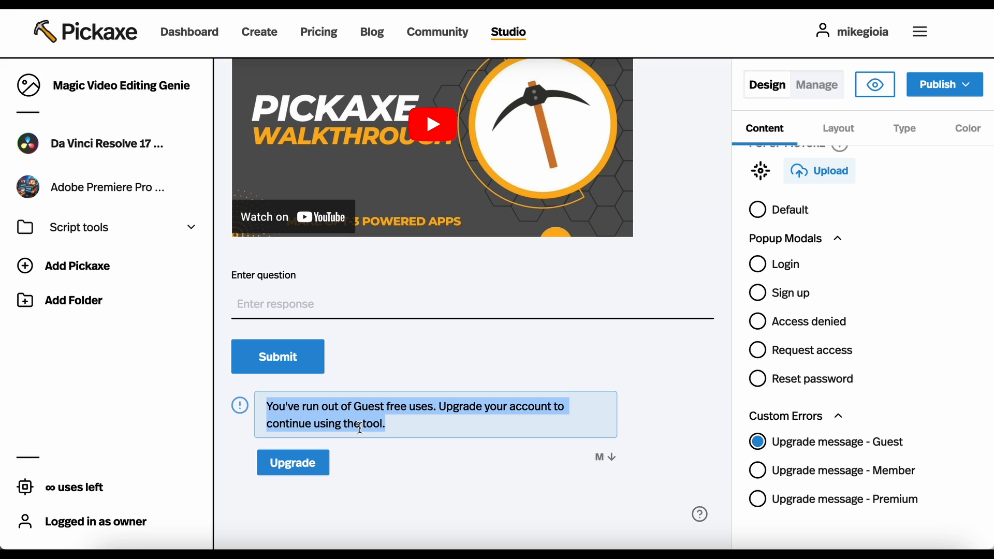
mouse_move(714, 421)
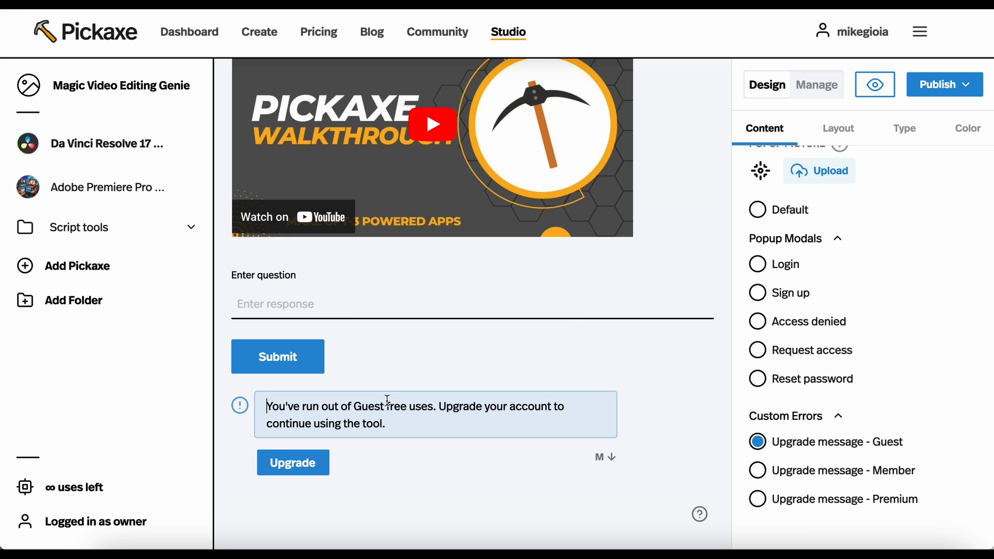
type("Whoops! YOu n")
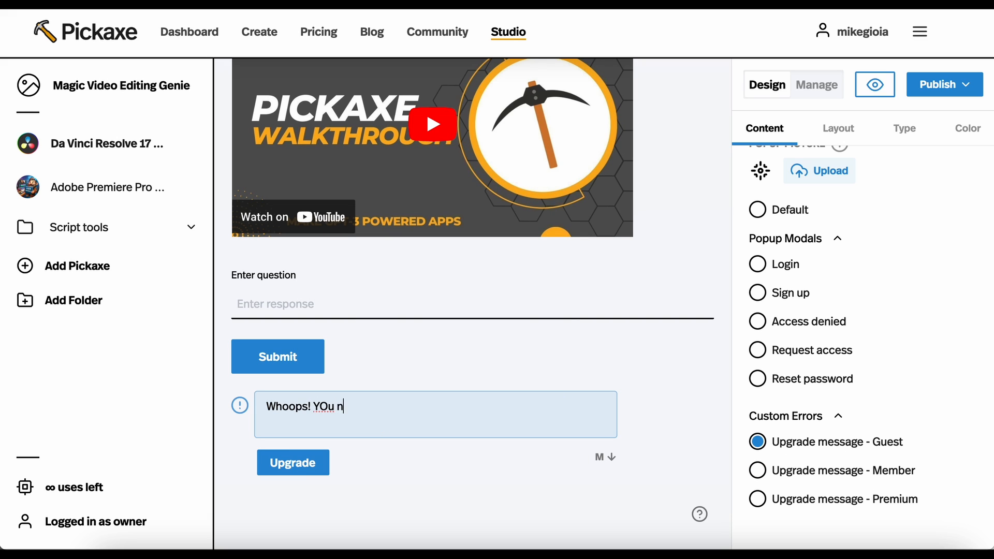
type("You")
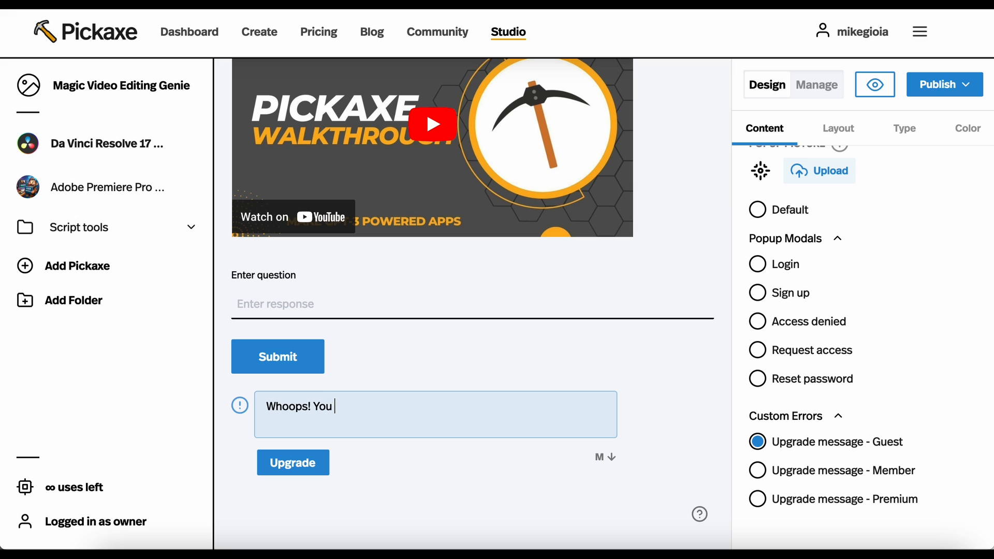
type("need to sign up to do")
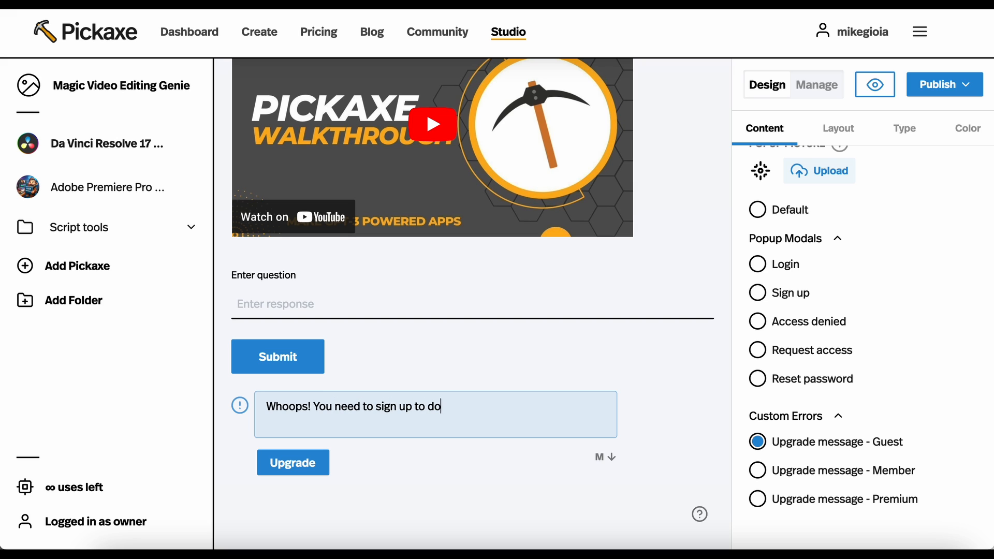
type("that.")
left_click(293, 462)
type("Sign up now!")
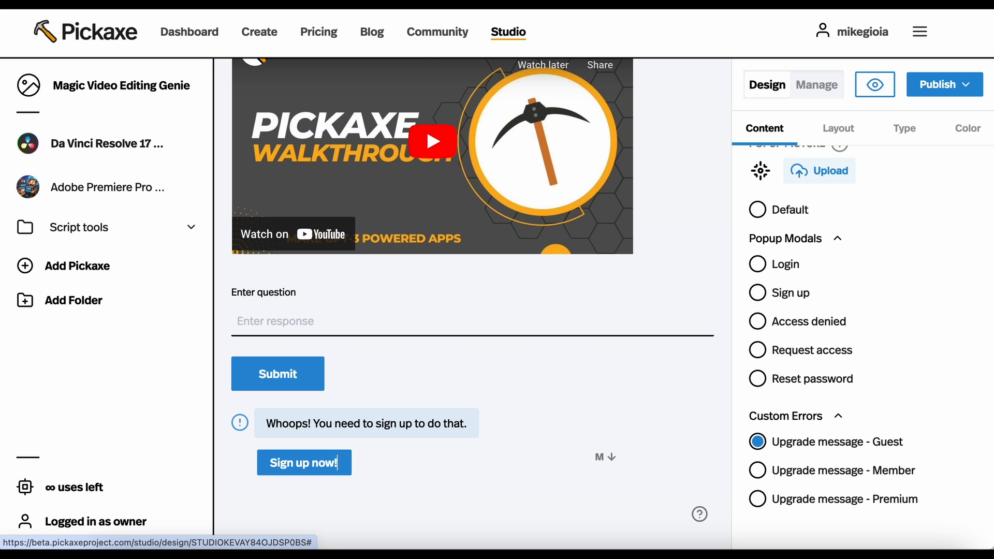
left_click(838, 128)
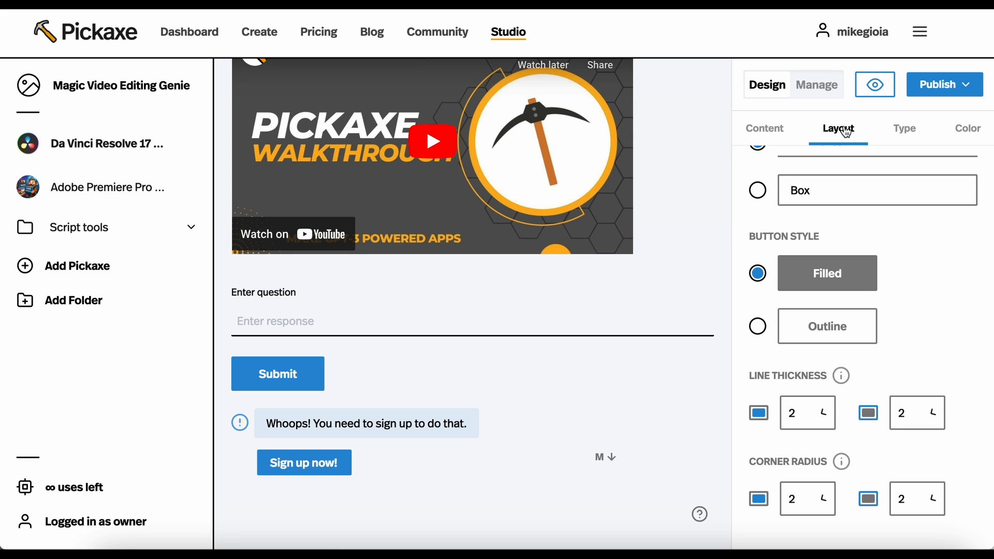
mouse_move(776, 317)
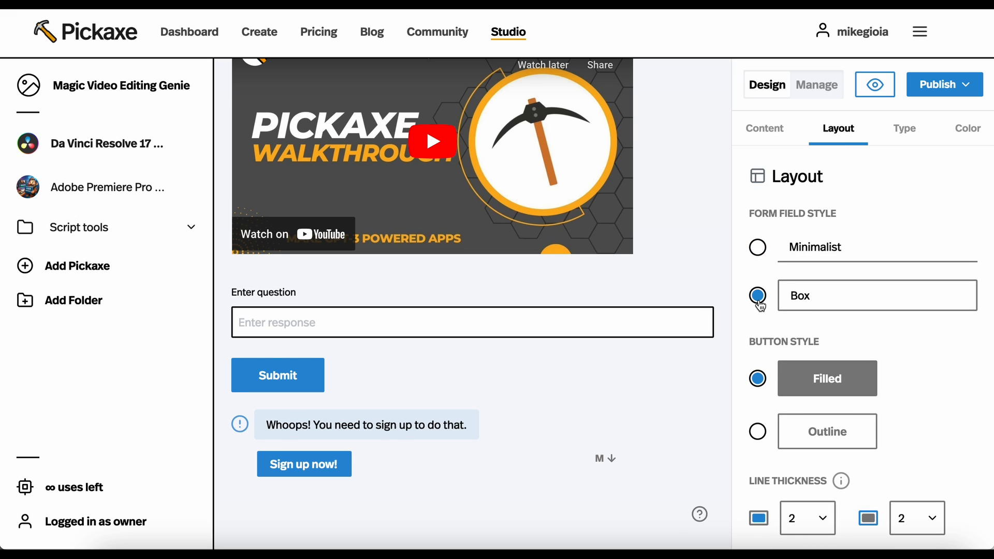
left_click(756, 247)
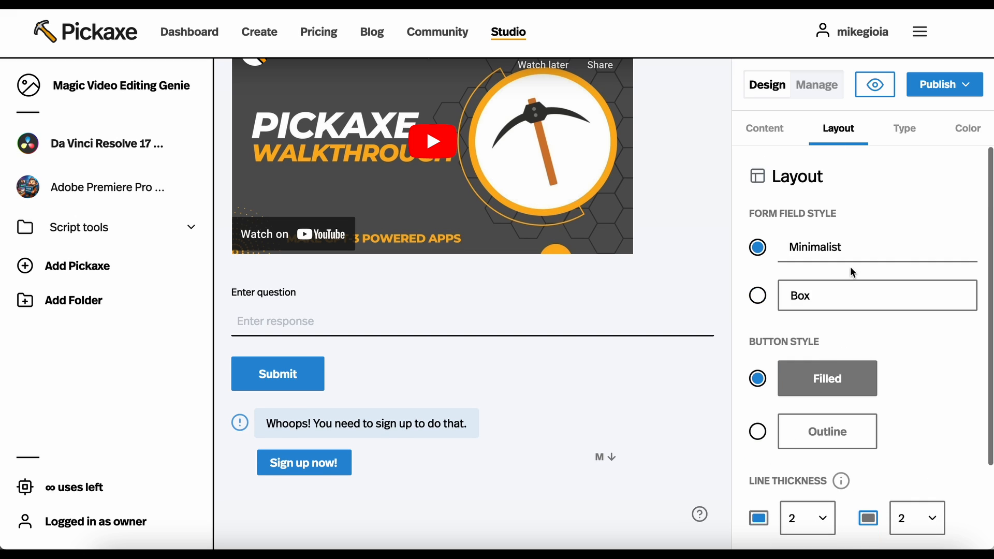
left_click(905, 129)
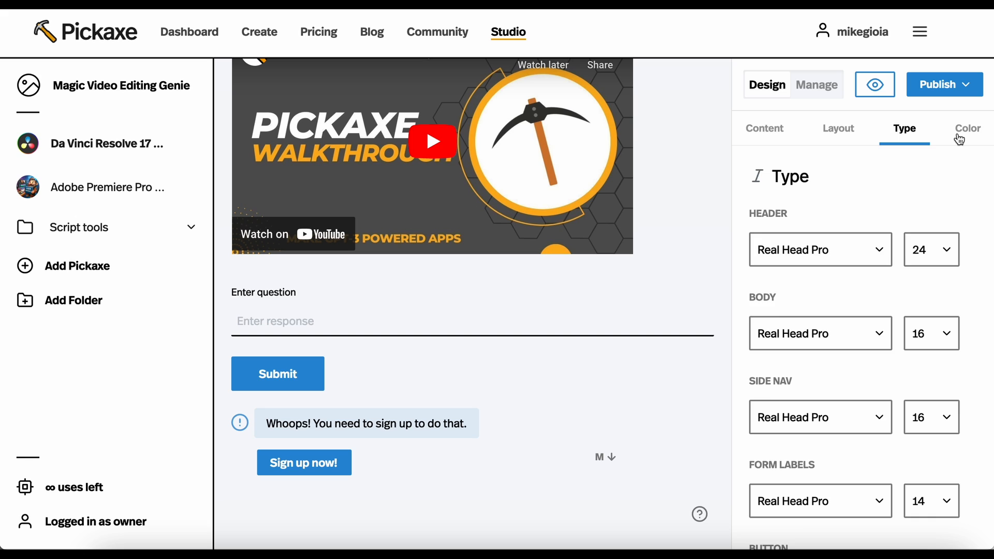
left_click(765, 128)
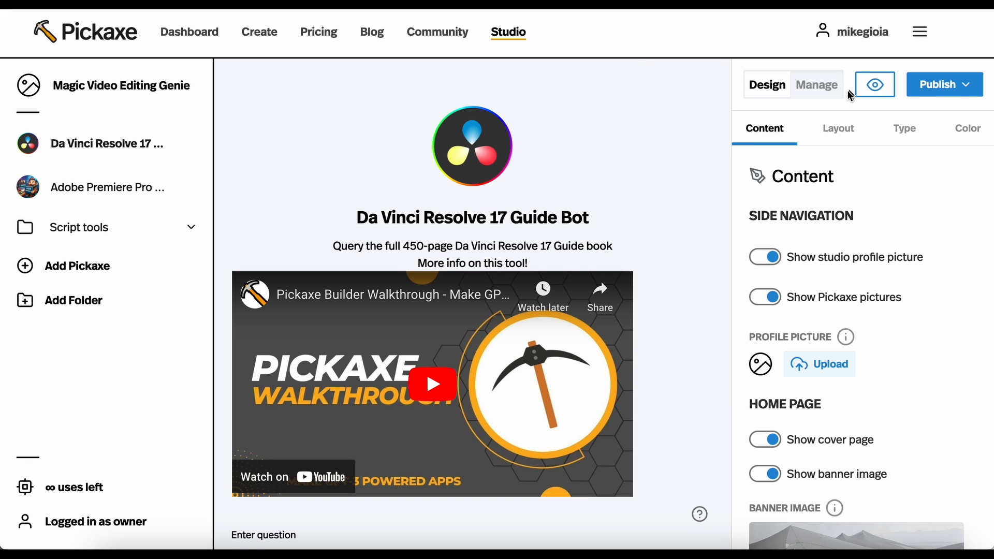
left_click(817, 84)
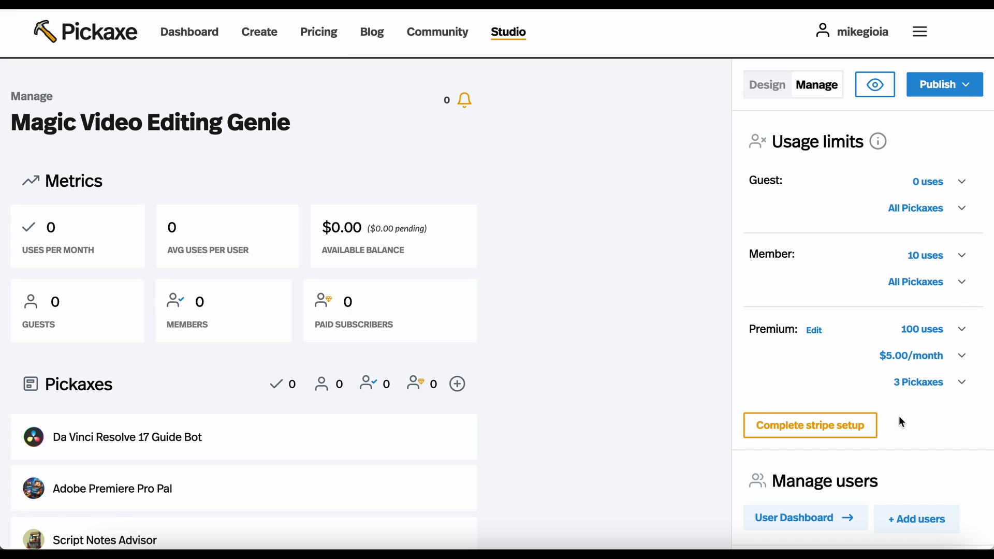
mouse_move(857, 307)
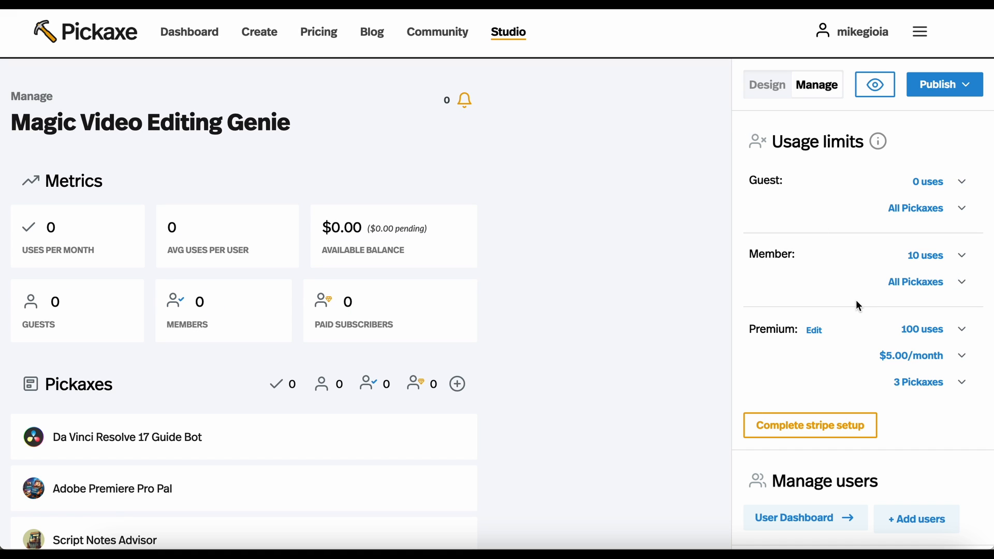
mouse_move(299, 315)
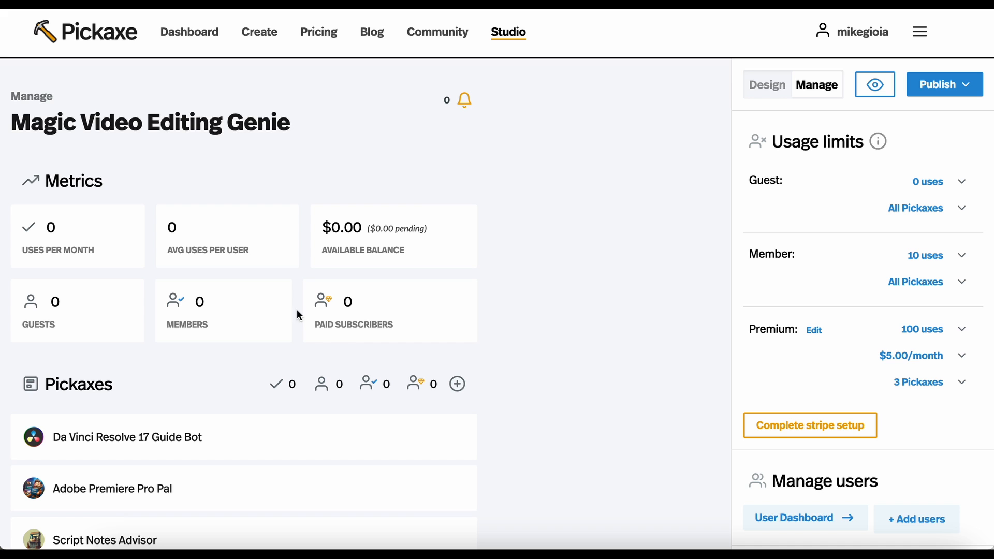
mouse_move(151, 209)
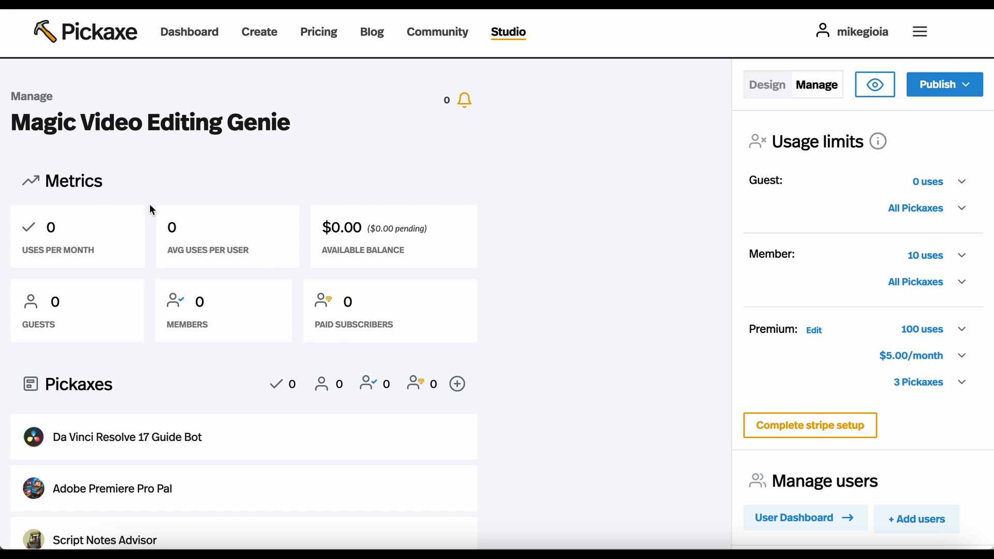
scroll("down", 3)
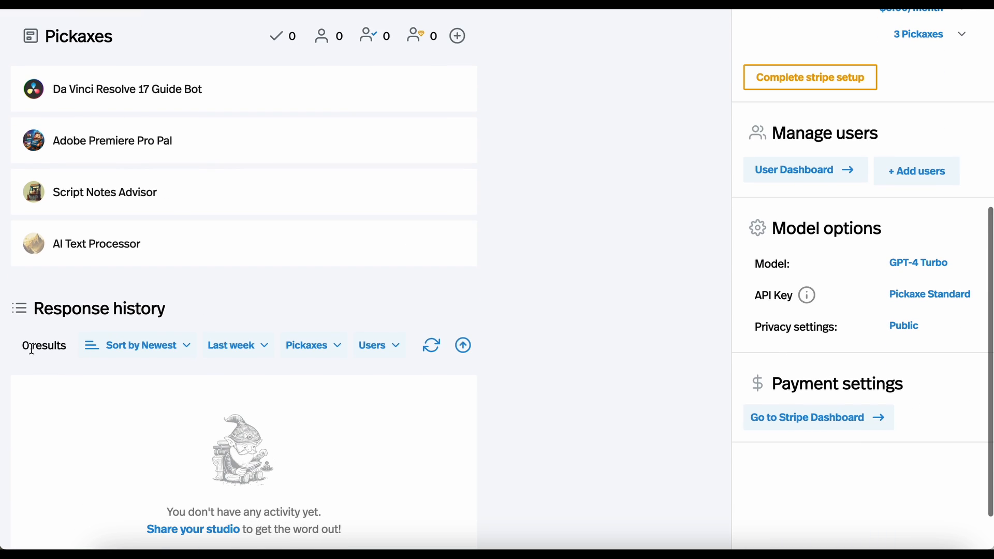
scroll("up", 3)
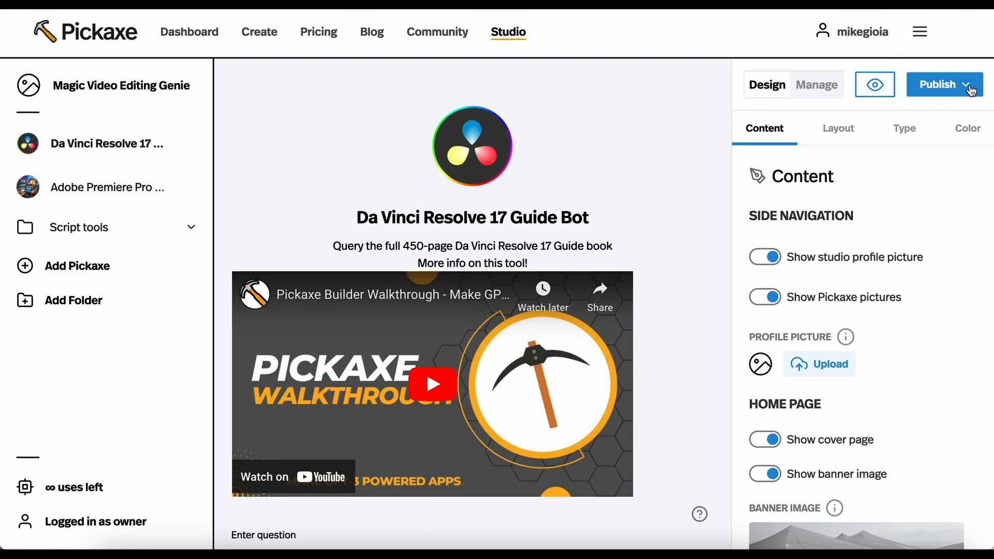
Publish the Magic Video Editing Genie studio live, then go to its studio.pickaxeproject.com address.
left_click(966, 84)
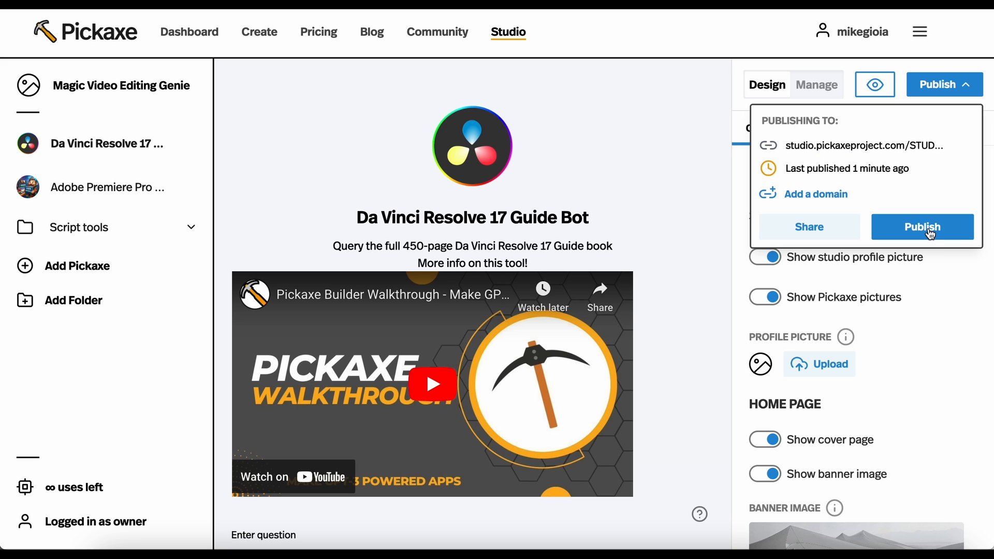
left_click(922, 226)
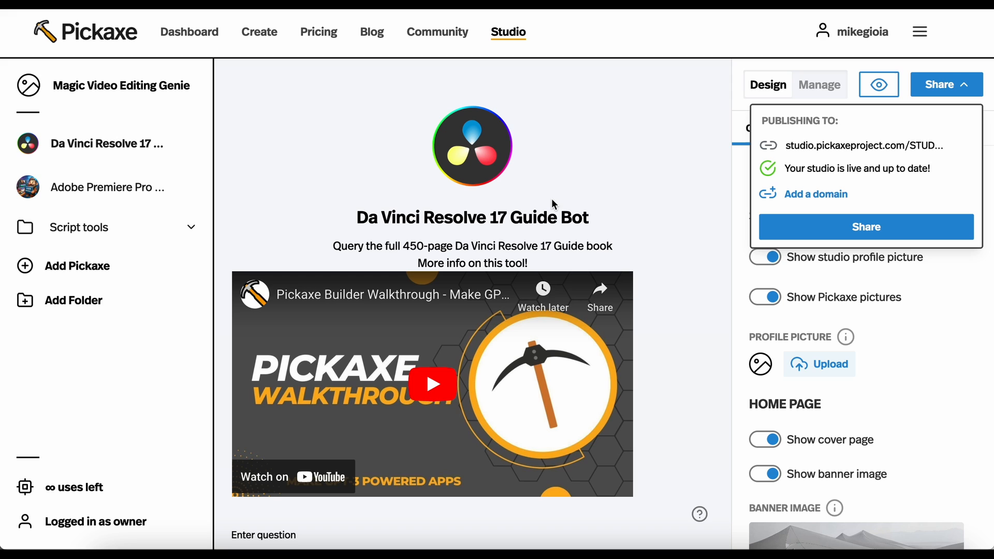
mouse_move(852, 145)
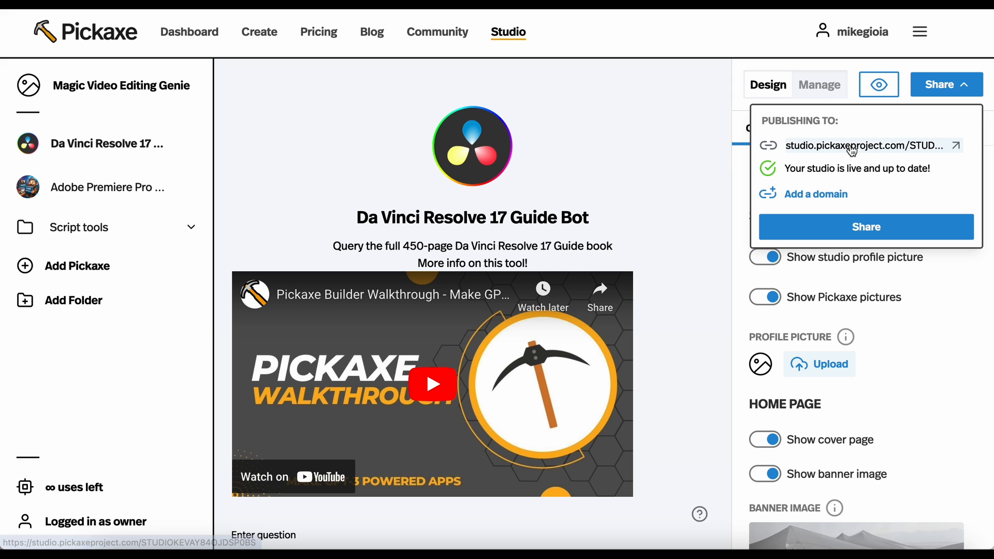
mouse_move(793, 154)
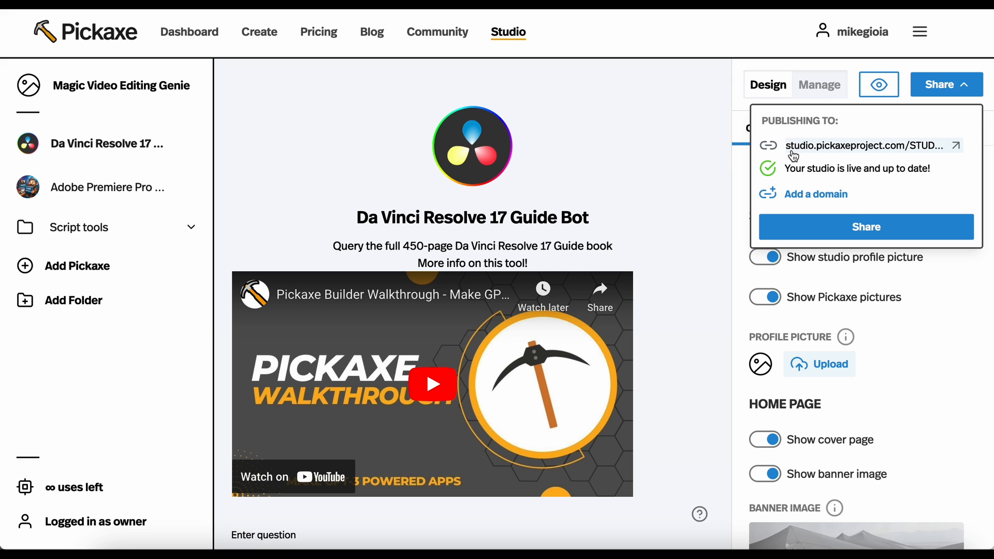
left_click(879, 84)
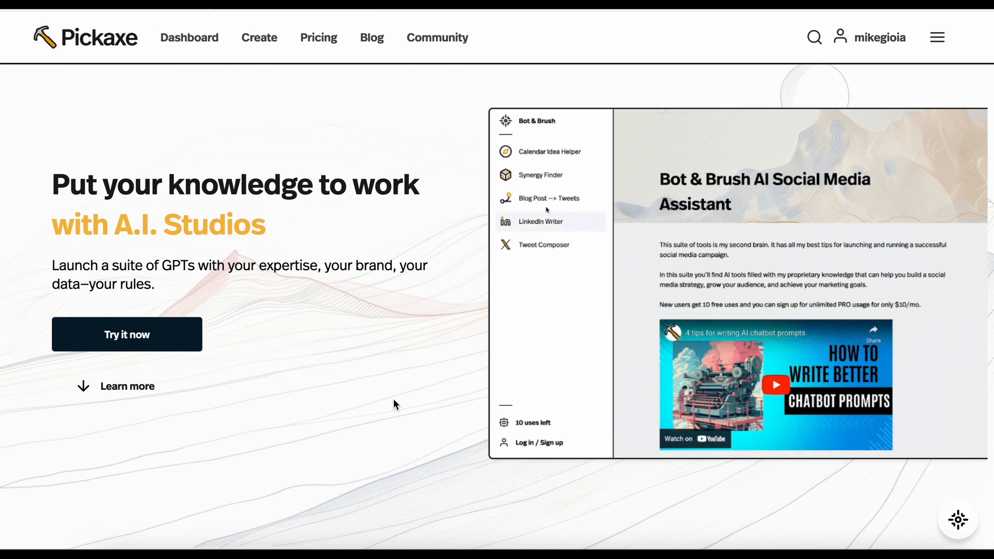
Ask Synergy Finder to write about meditation, wellness, and self-improvement.
left_click(540, 198)
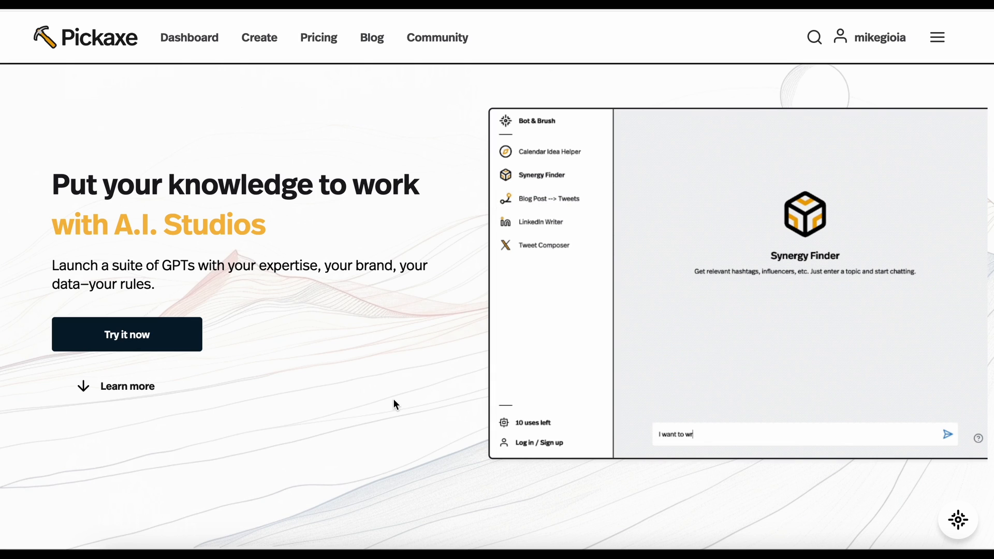
type("ite about meditation, wel")
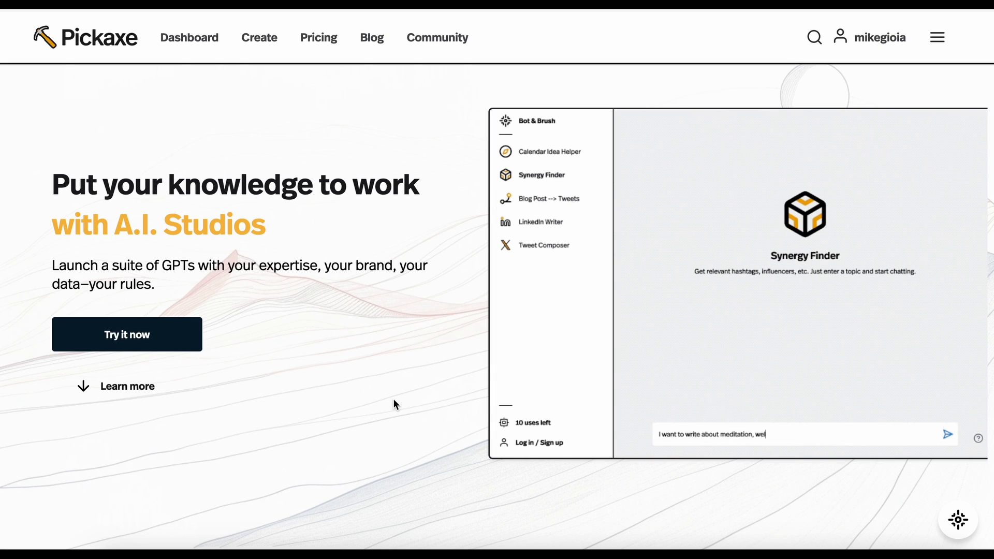
type("lness, and self-improvement")
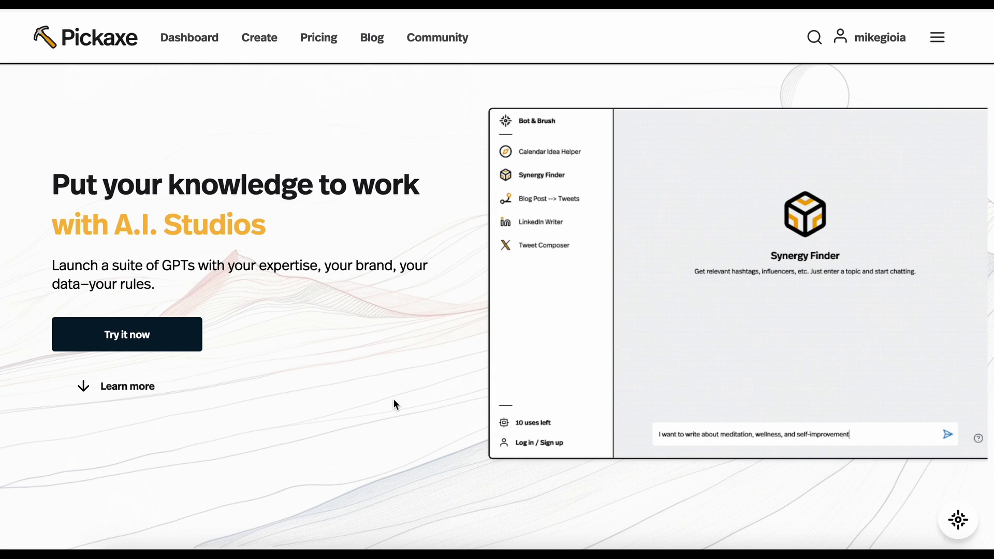
left_click(949, 434)
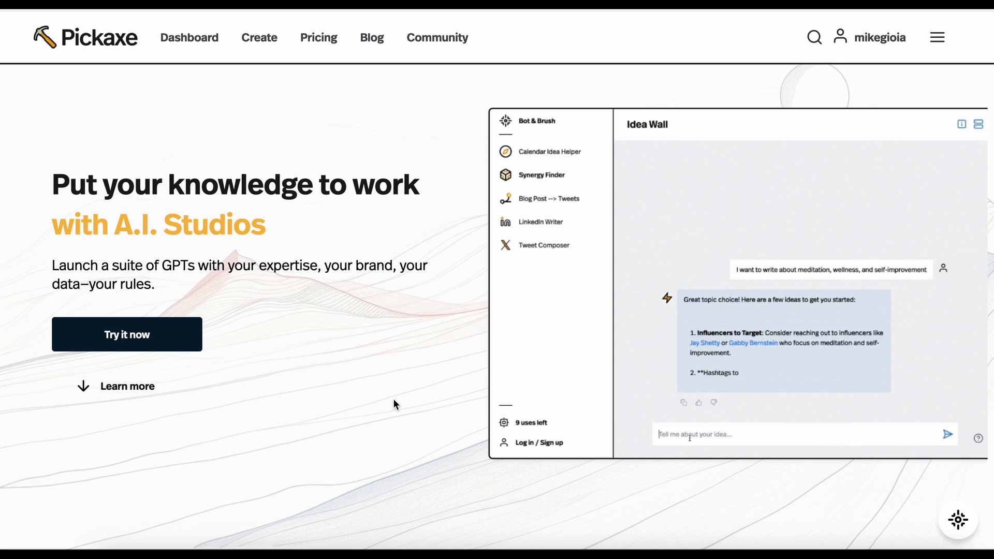